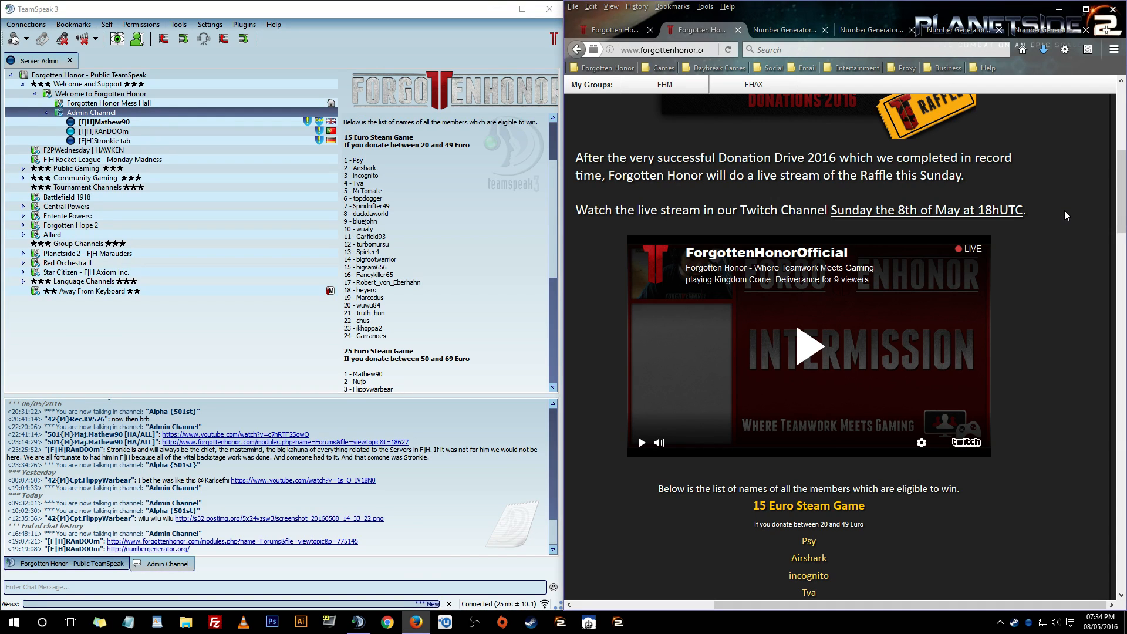
Step: Generate a random number between 1 and 24 on numbergenerator.org, landing on 1
scroll("up", 3)
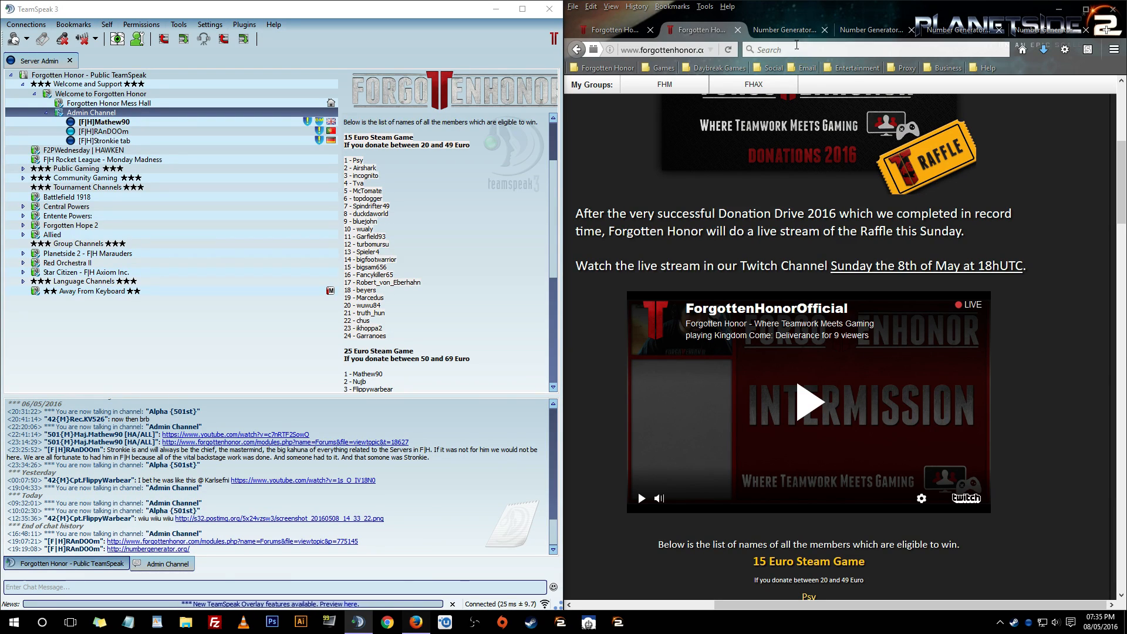
mouse_move(789, 30)
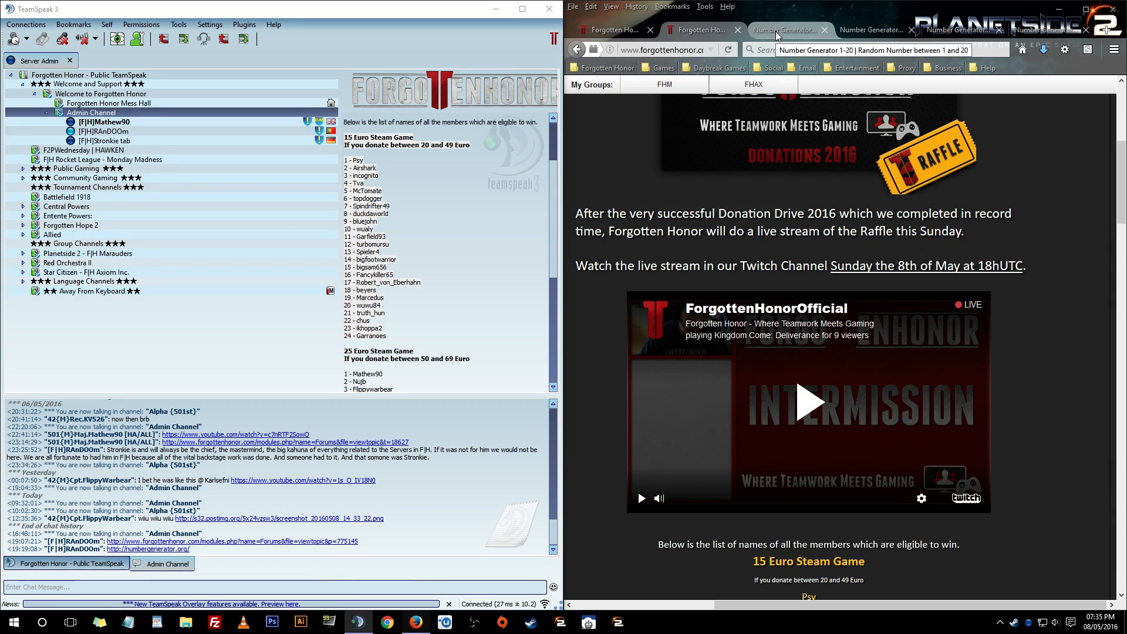
left_click(783, 29)
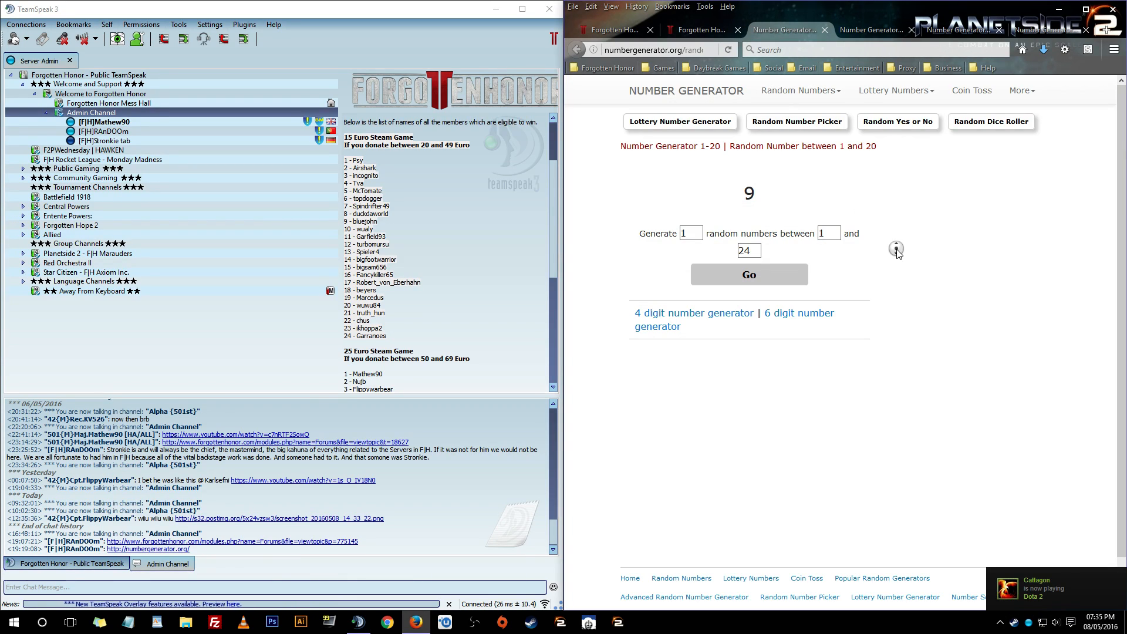
mouse_move(745, 217)
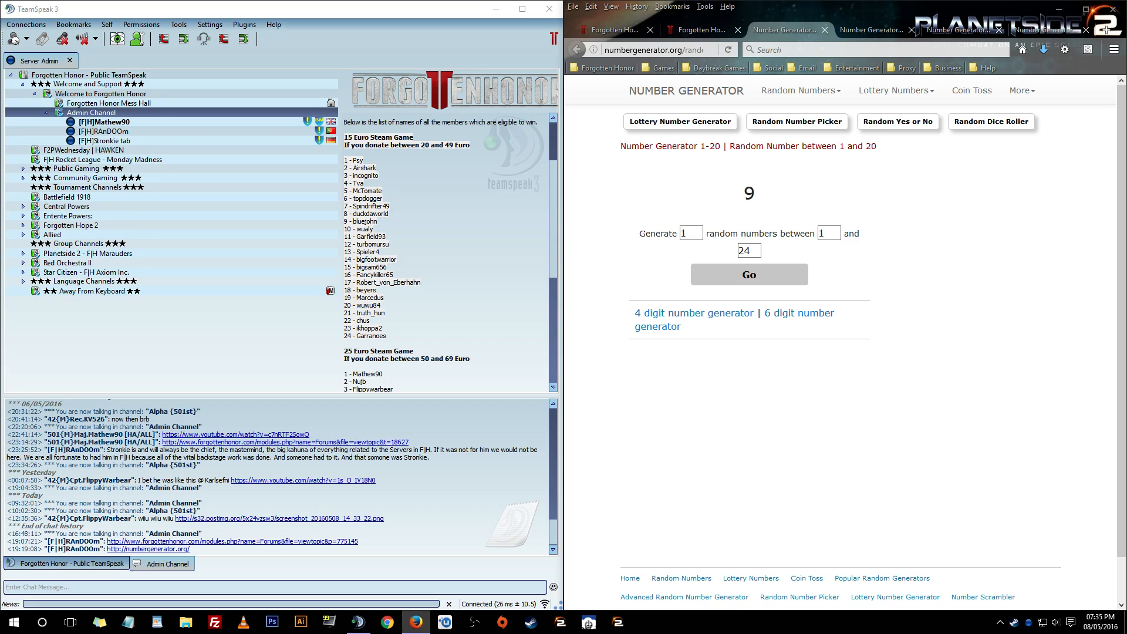
mouse_move(748, 274)
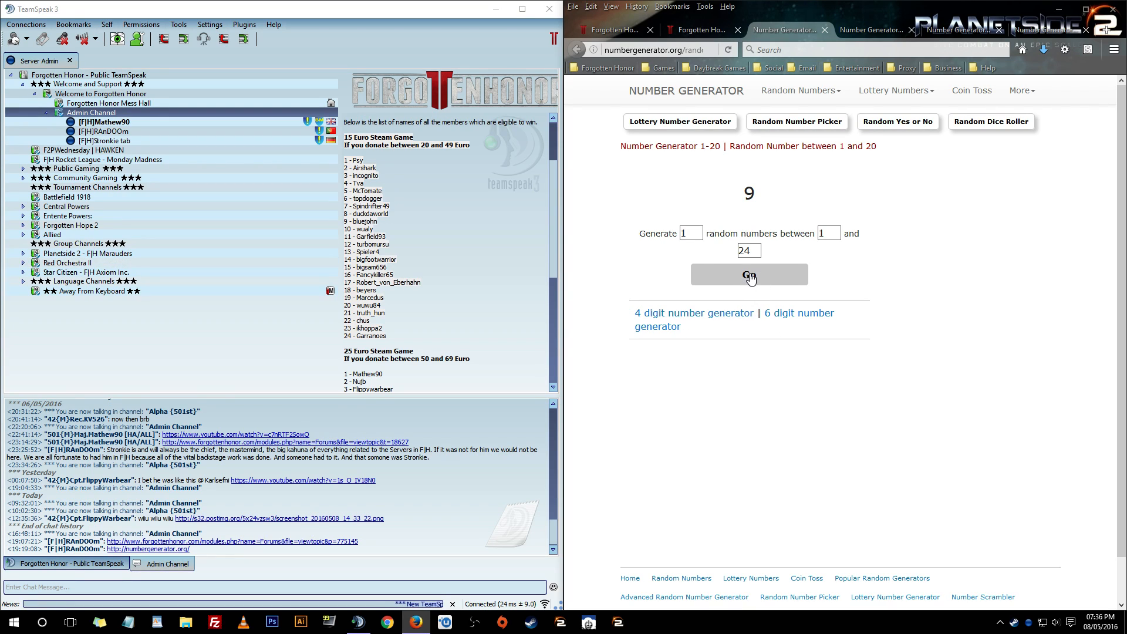
left_click(748, 275)
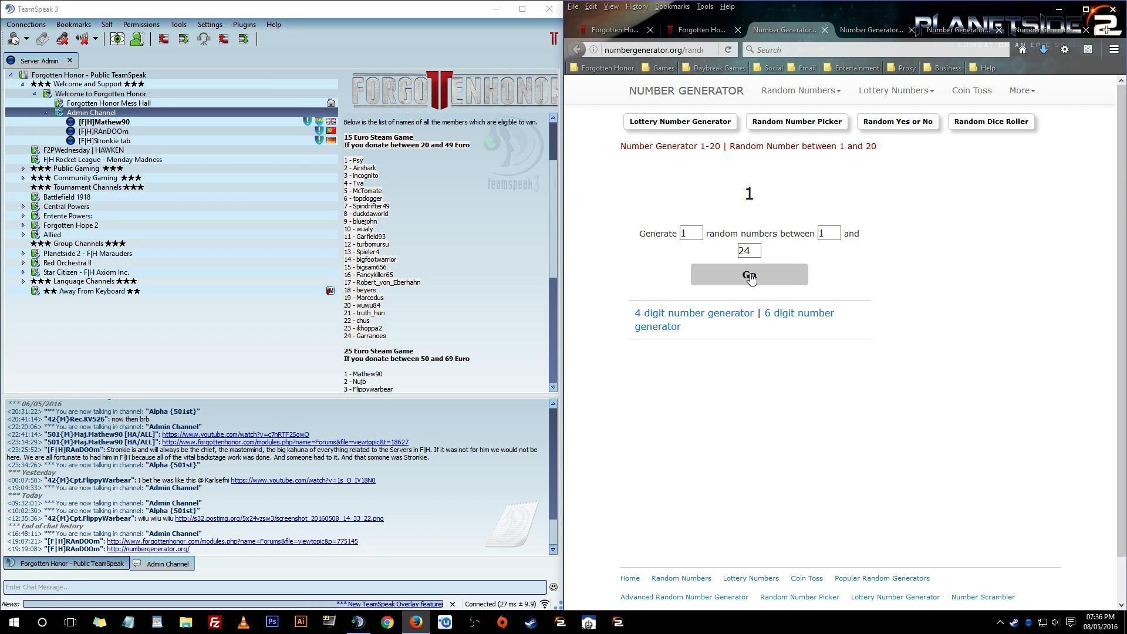
mouse_move(885, 297)
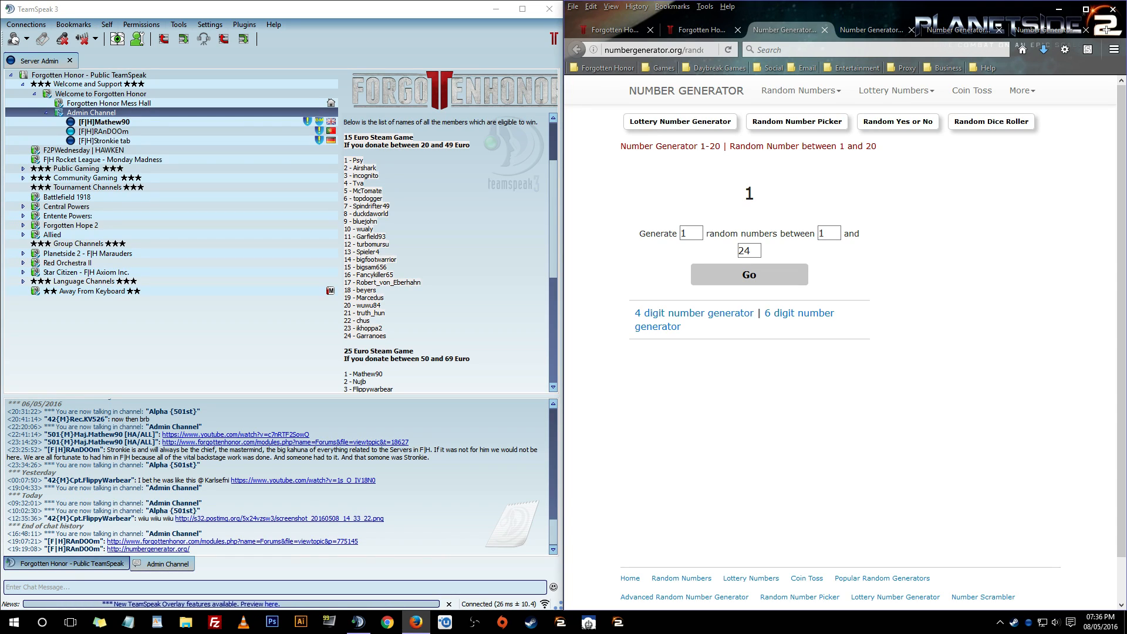
mouse_move(972, 311)
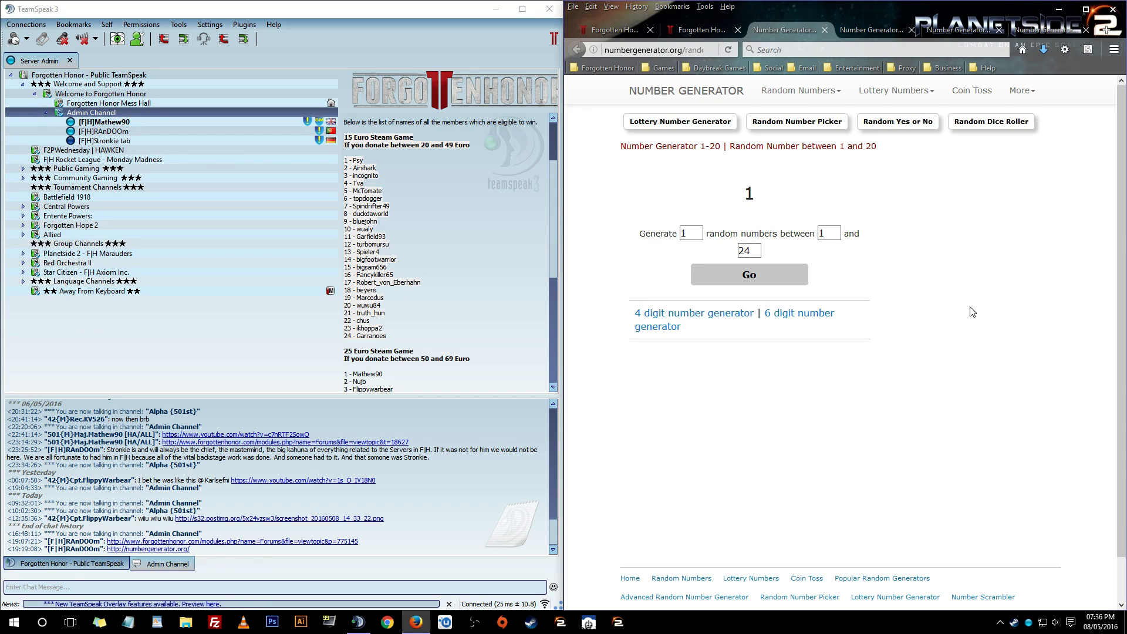
mouse_move(944, 310)
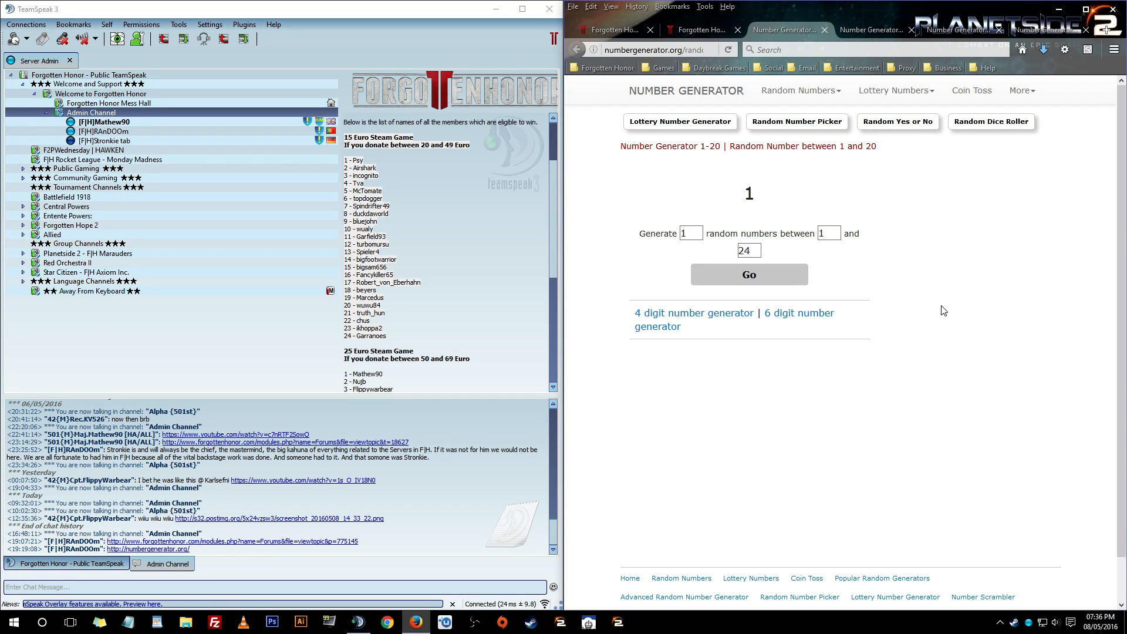
mouse_move(439, 297)
type("Winner #1")
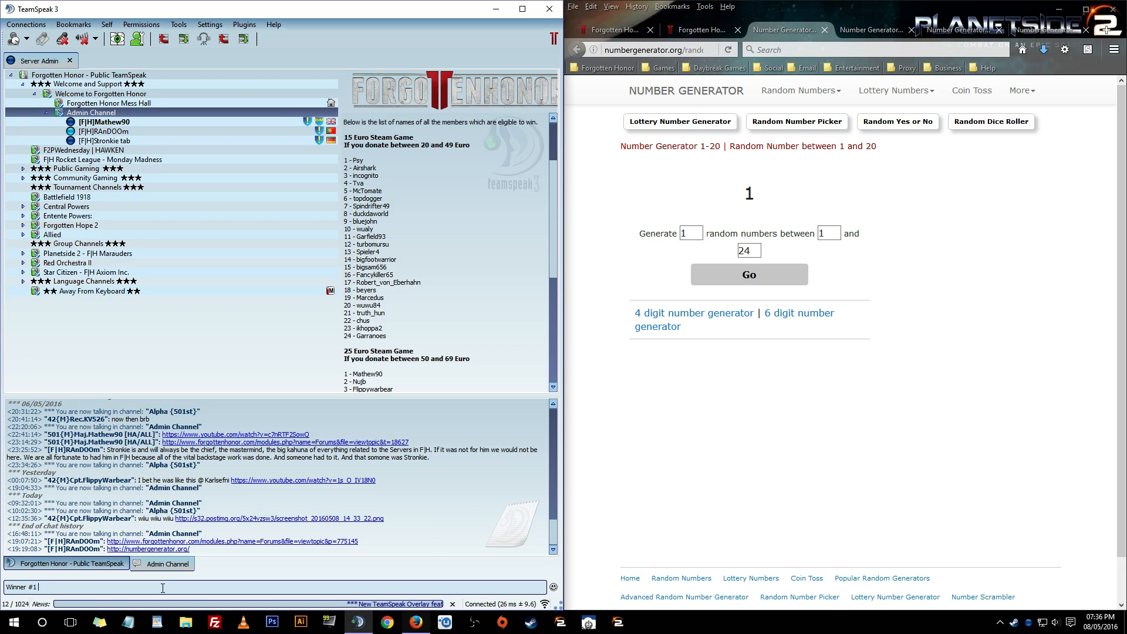
Step: Send 'Winner #1 - Psy!' to the Admin Channel chat and bring up the 1–12 generator
type("- Ps")
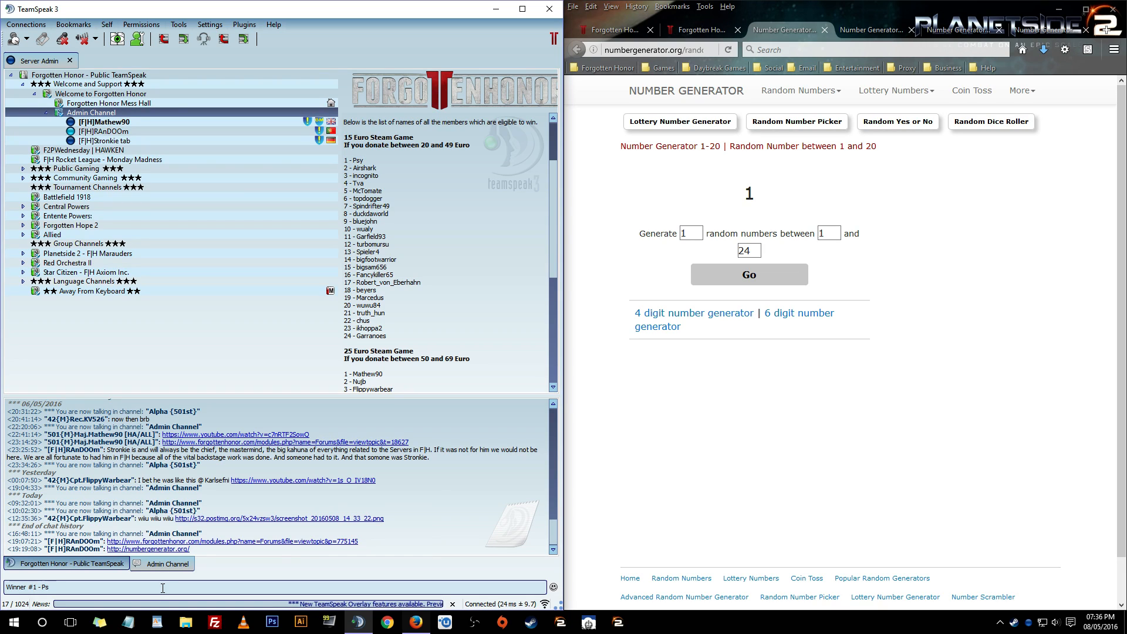
type("y!")
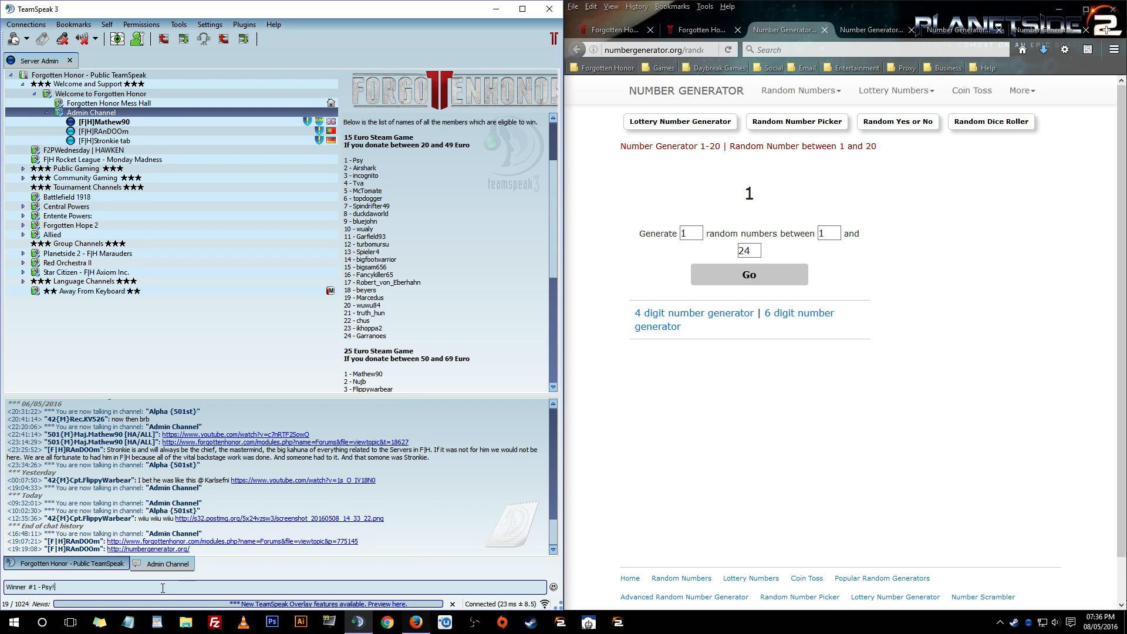
key("Return")
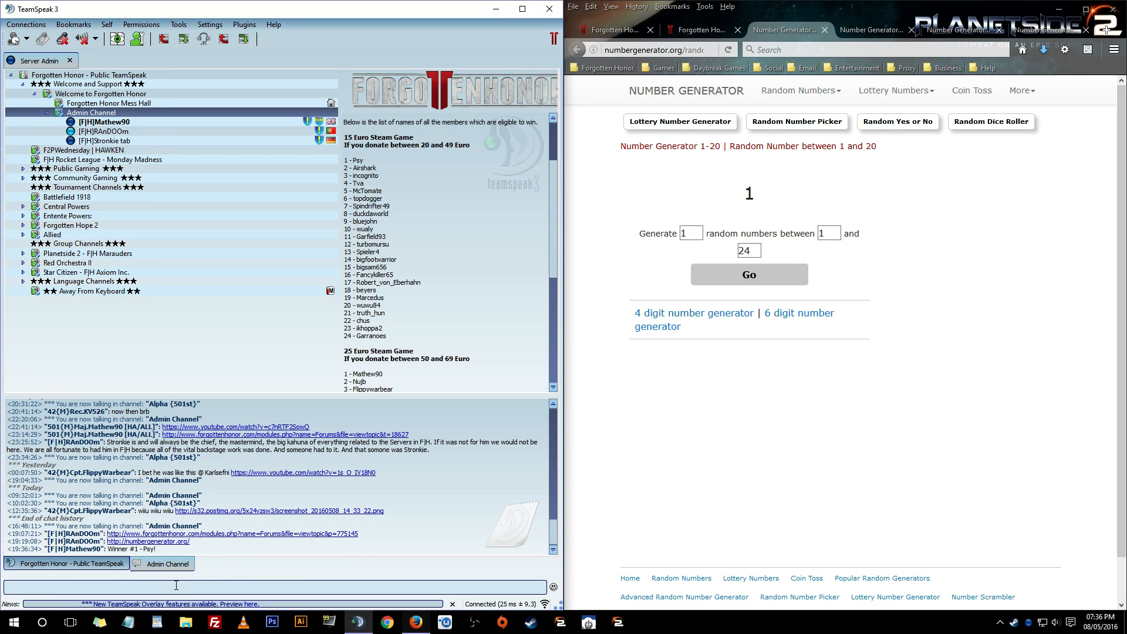
mouse_move(873, 30)
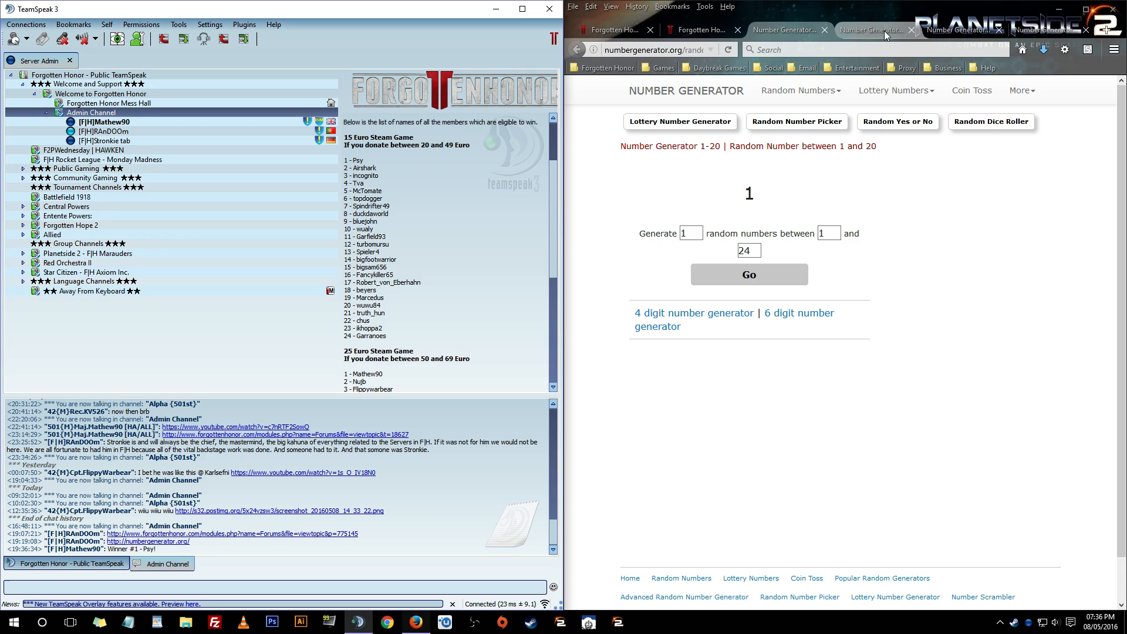
left_click(748, 274)
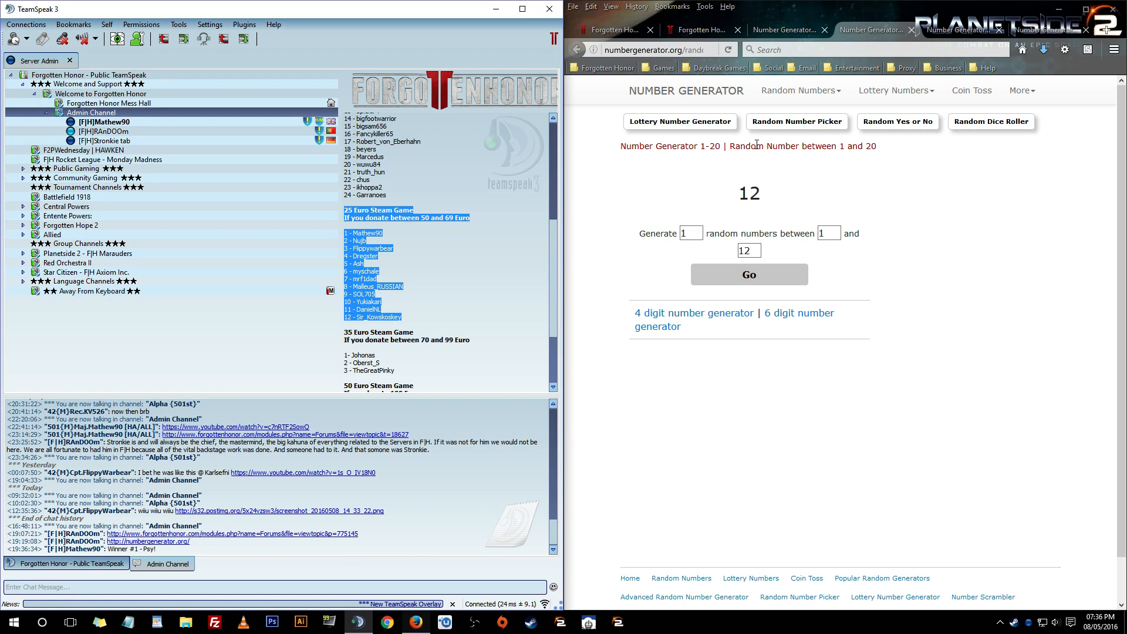
mouse_move(495, 305)
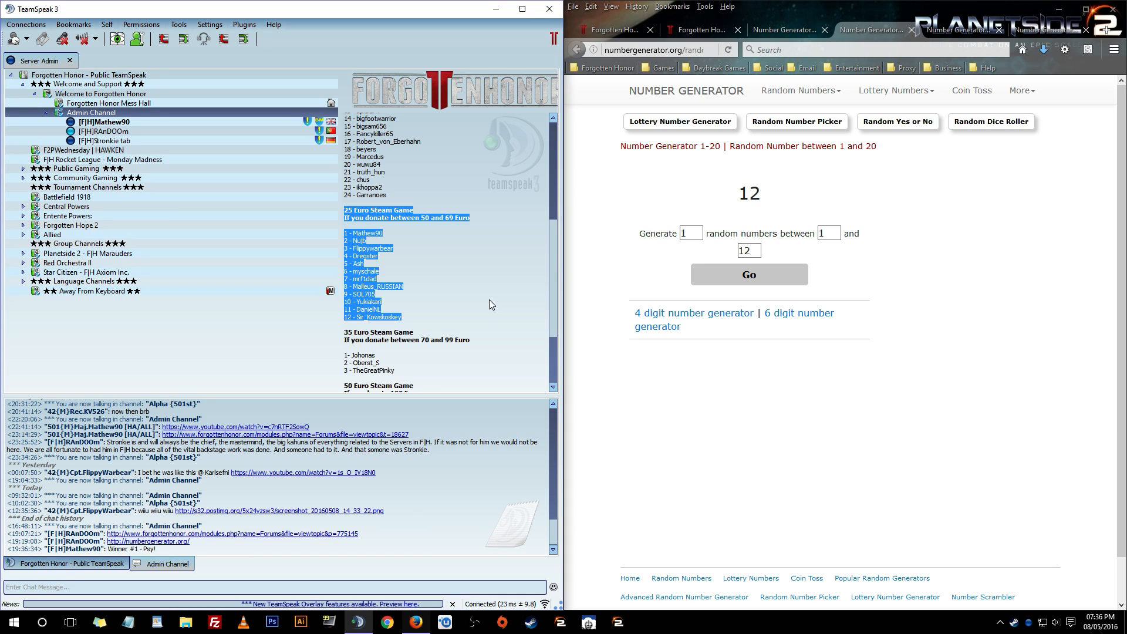
mouse_move(322, 243)
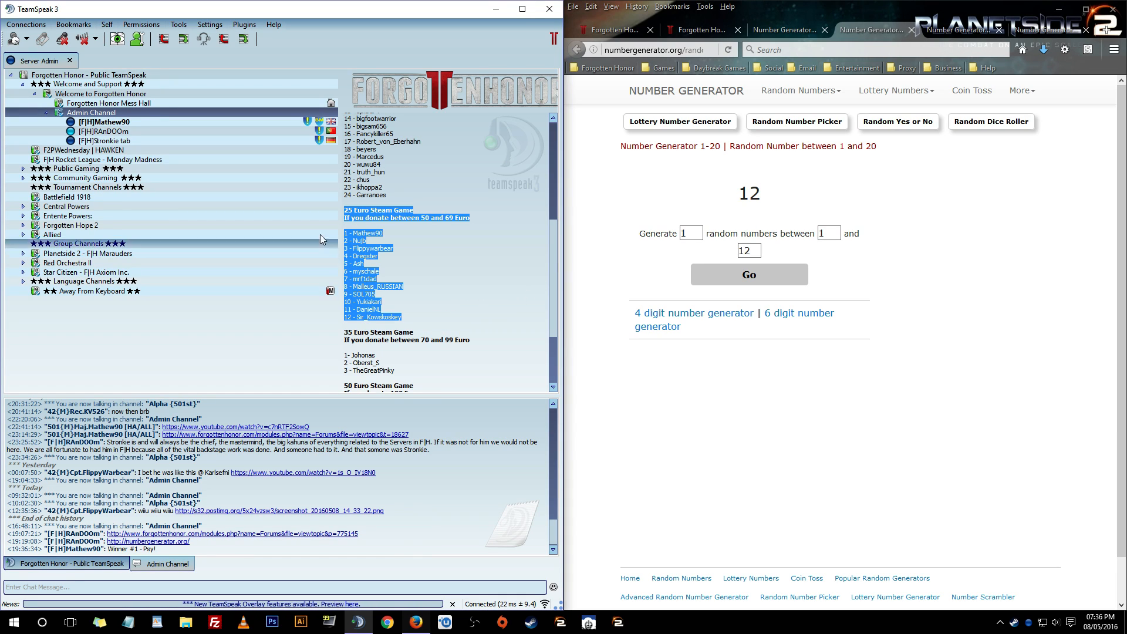
Step: Draw a 1–12 number for the 25 Euro game, getting 8, and mark entrant Malleus_RUSSIAN
left_click(104, 130)
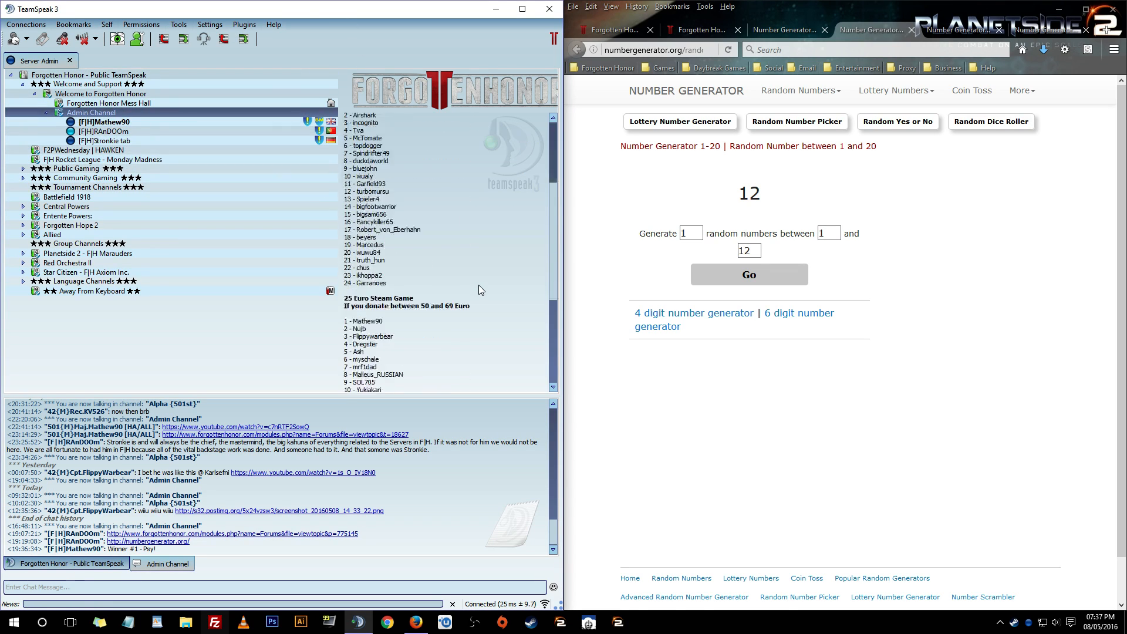
scroll("down", 3)
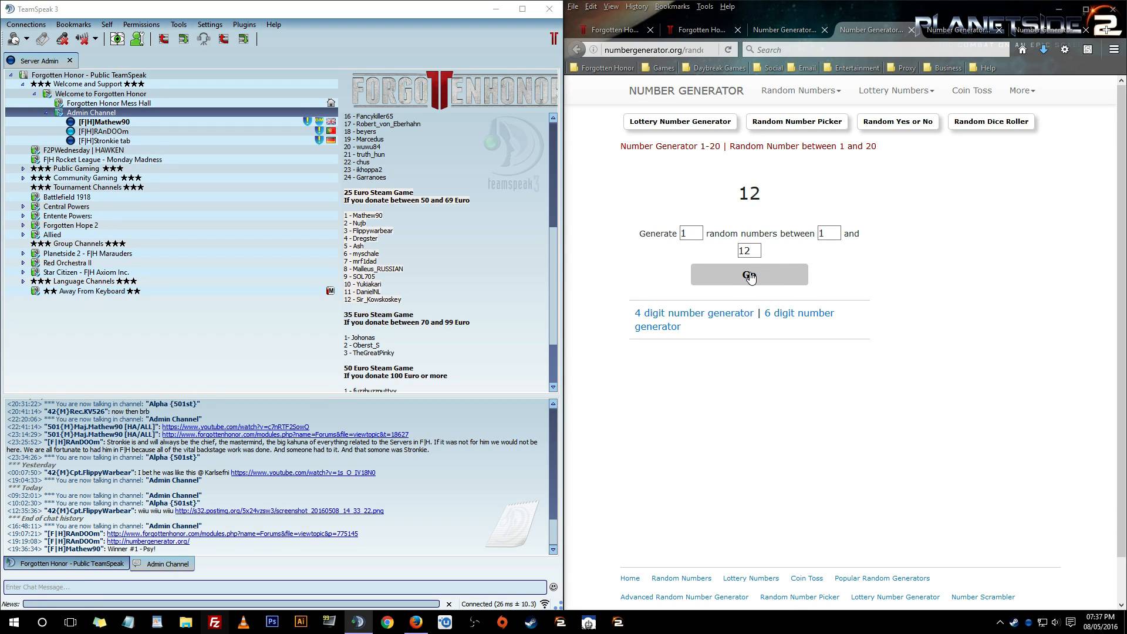
left_click(749, 273)
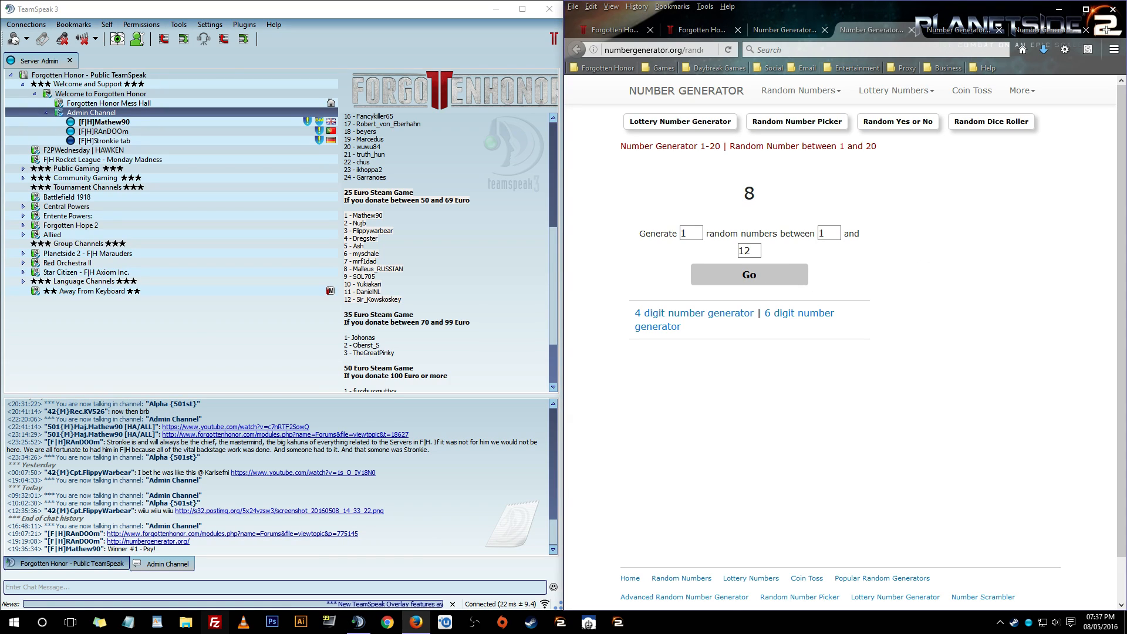
mouse_move(451, 307)
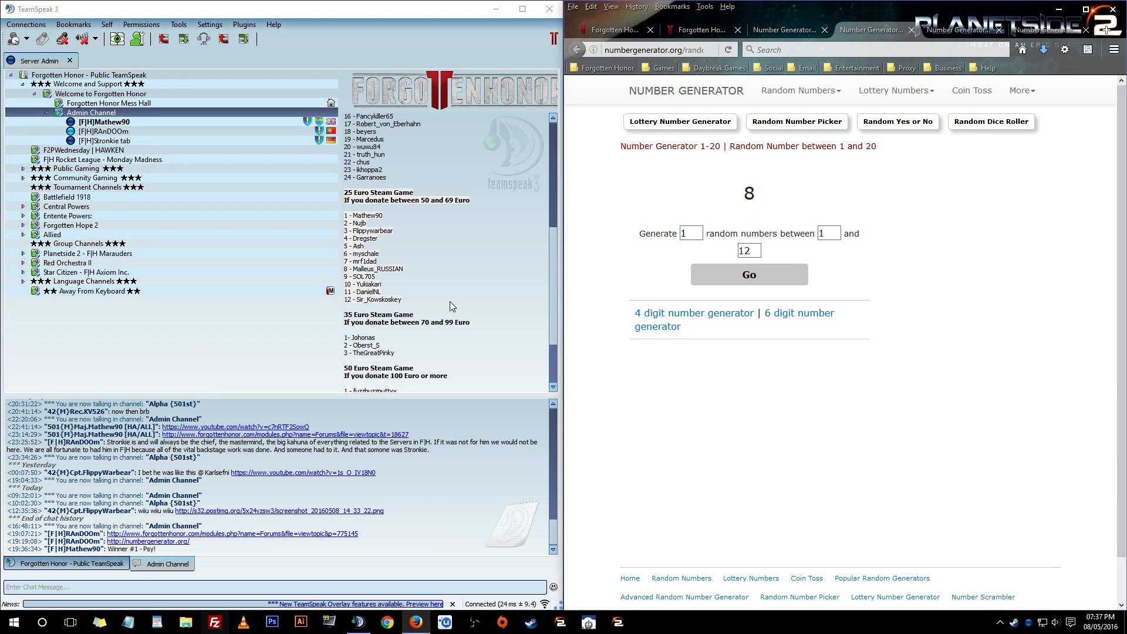
double_click(369, 268)
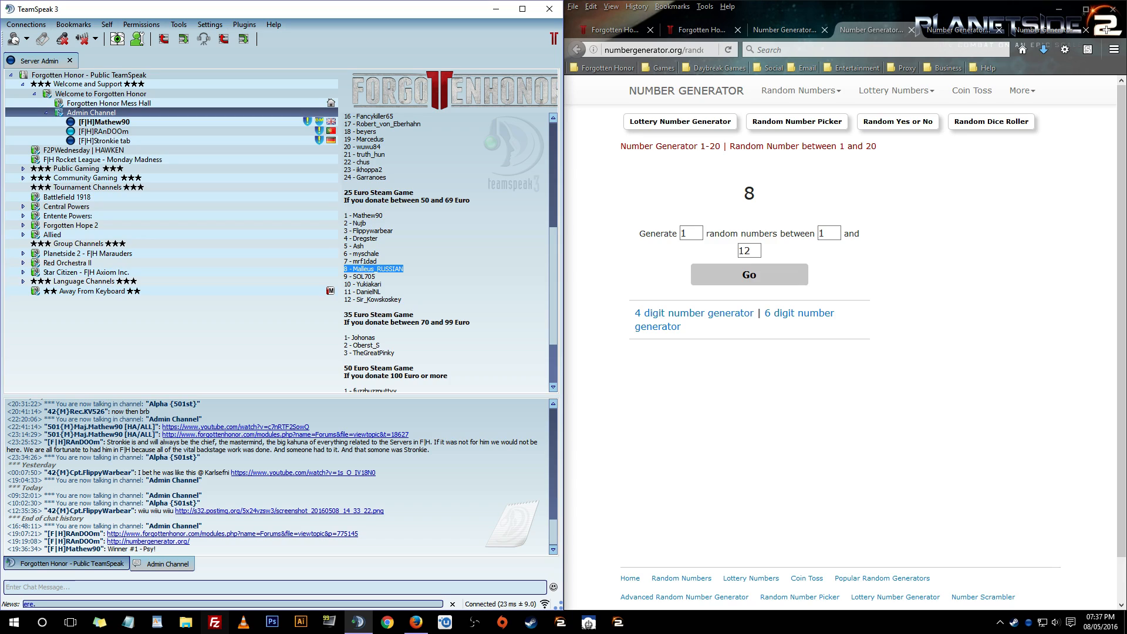
mouse_move(439, 361)
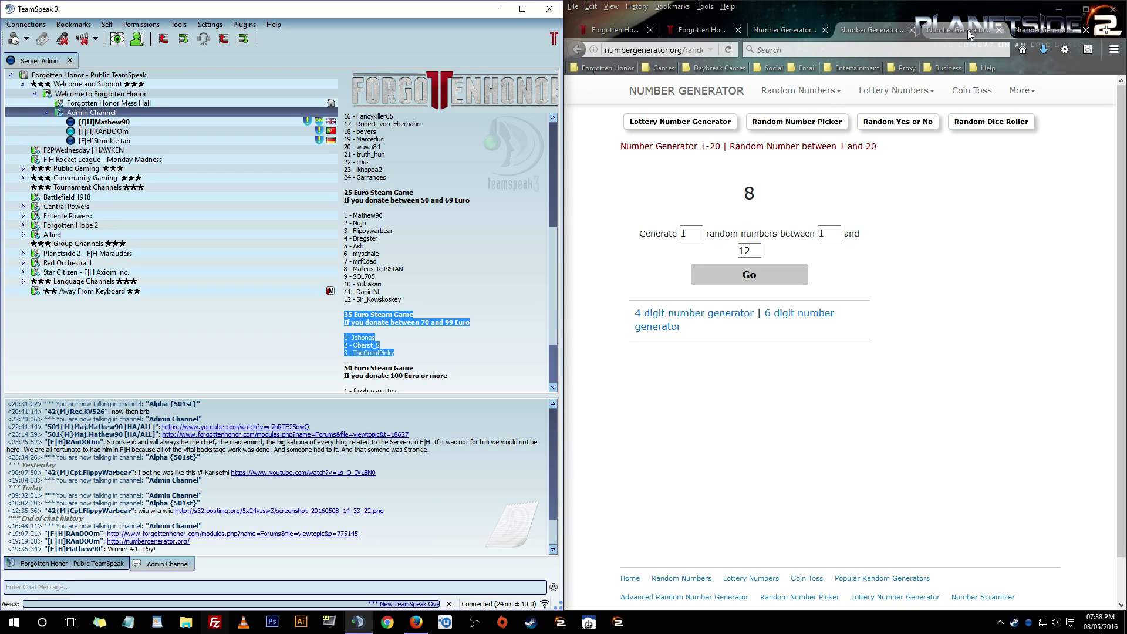
left_click(748, 274)
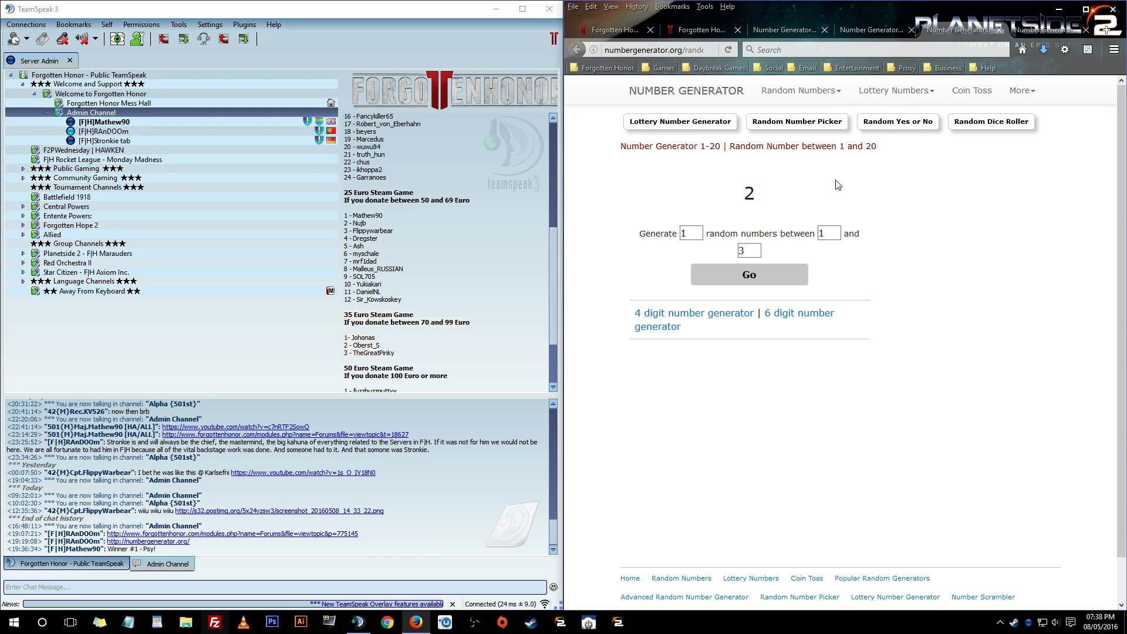
double_click(366, 352)
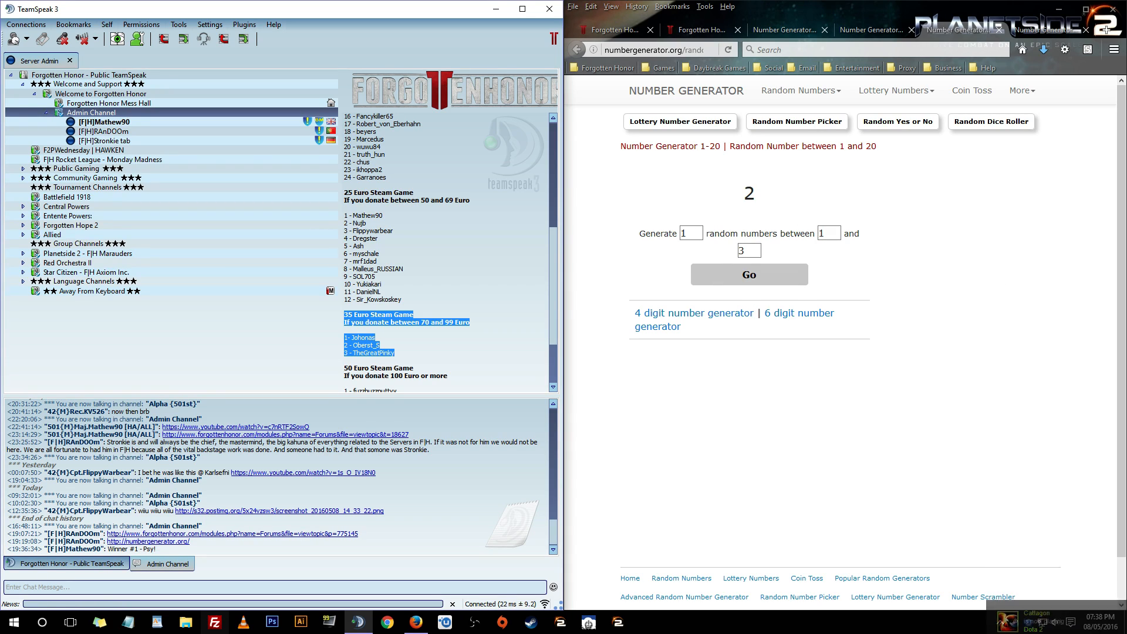
mouse_move(790, 388)
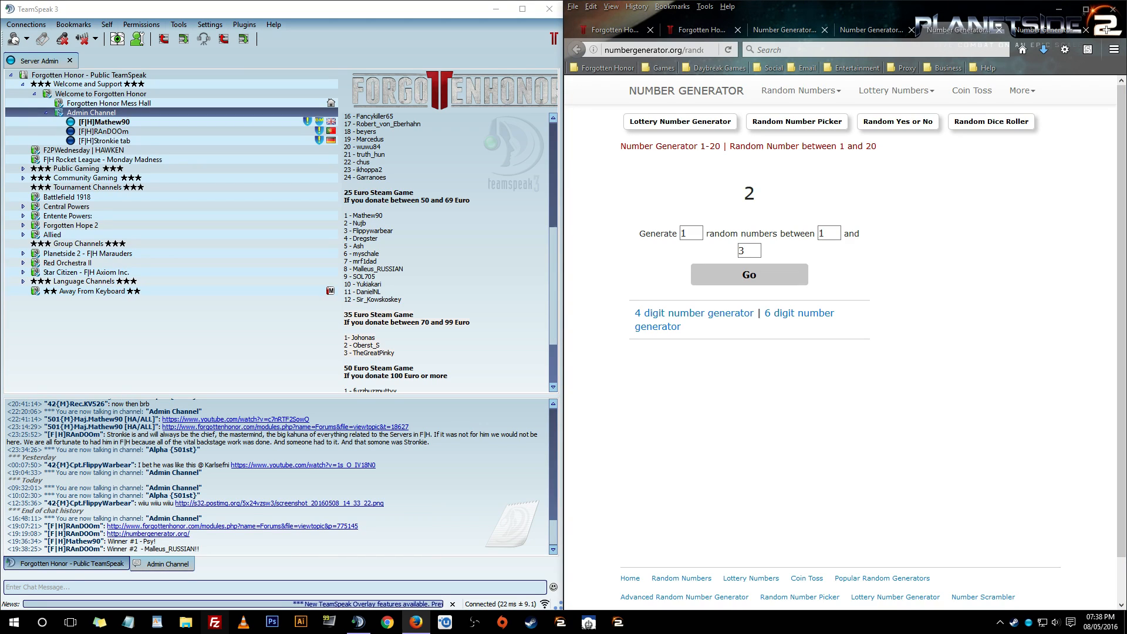
mouse_move(566, 236)
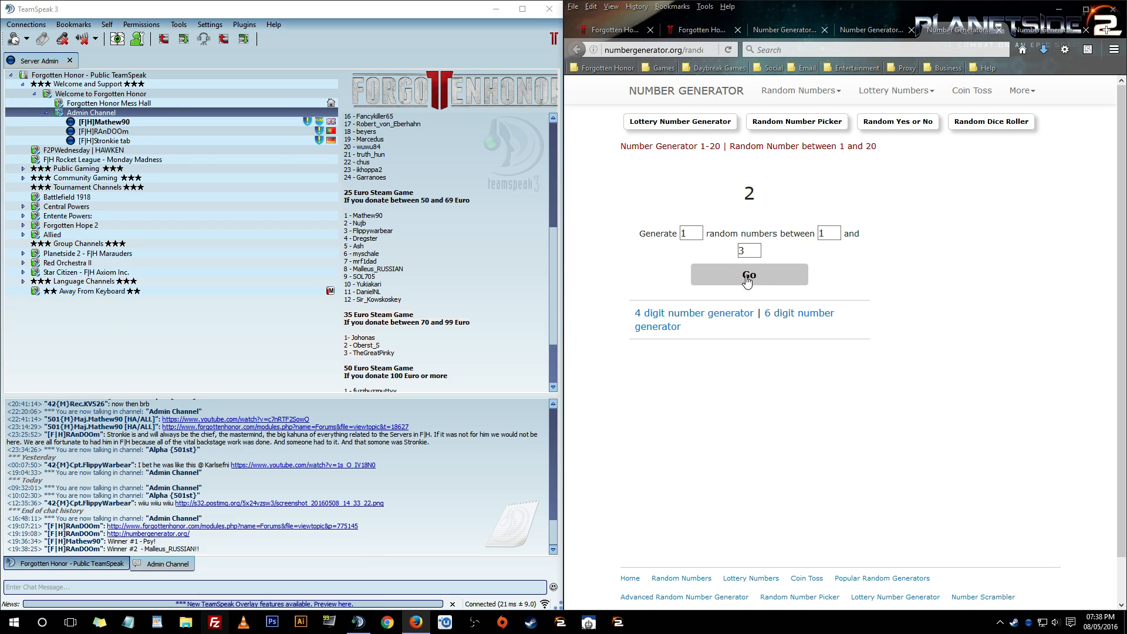
left_click(748, 274)
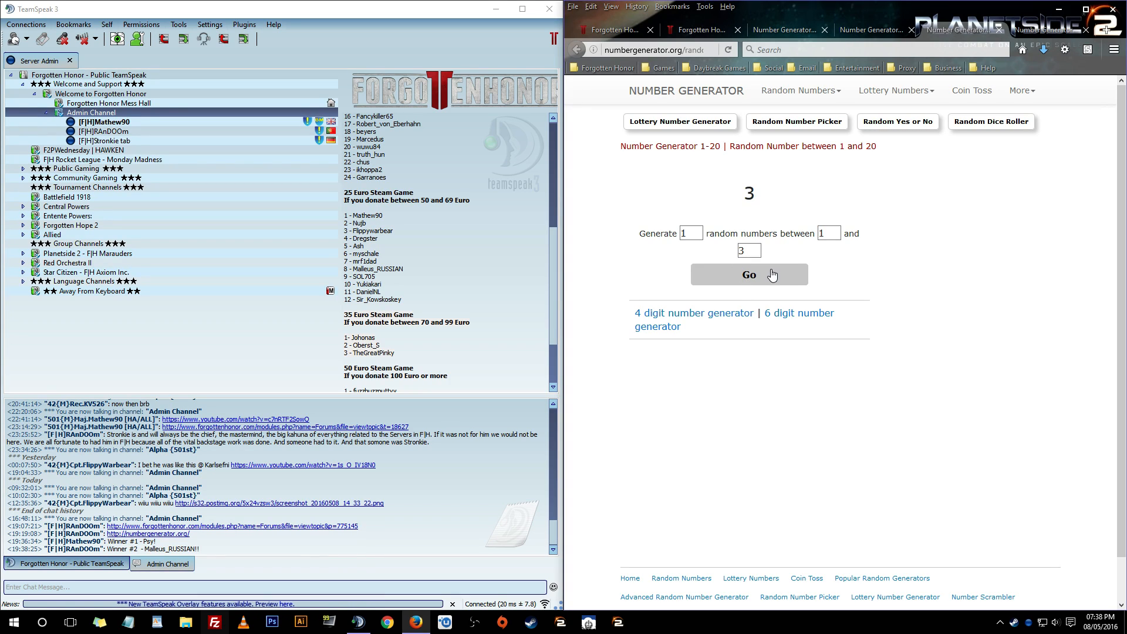
mouse_move(860, 274)
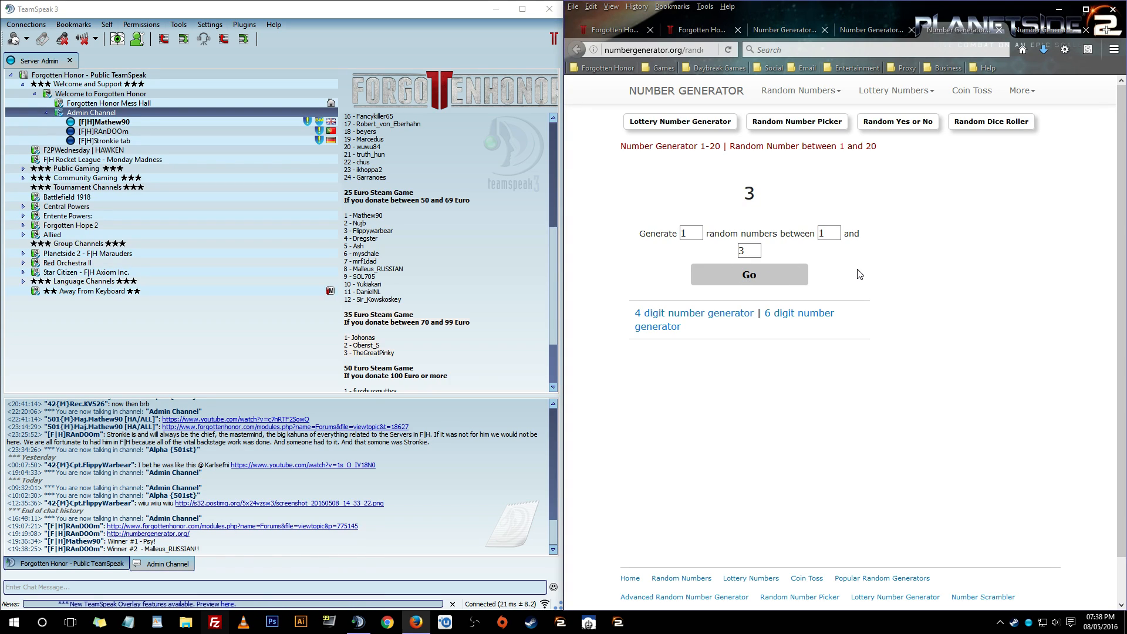
mouse_move(765, 274)
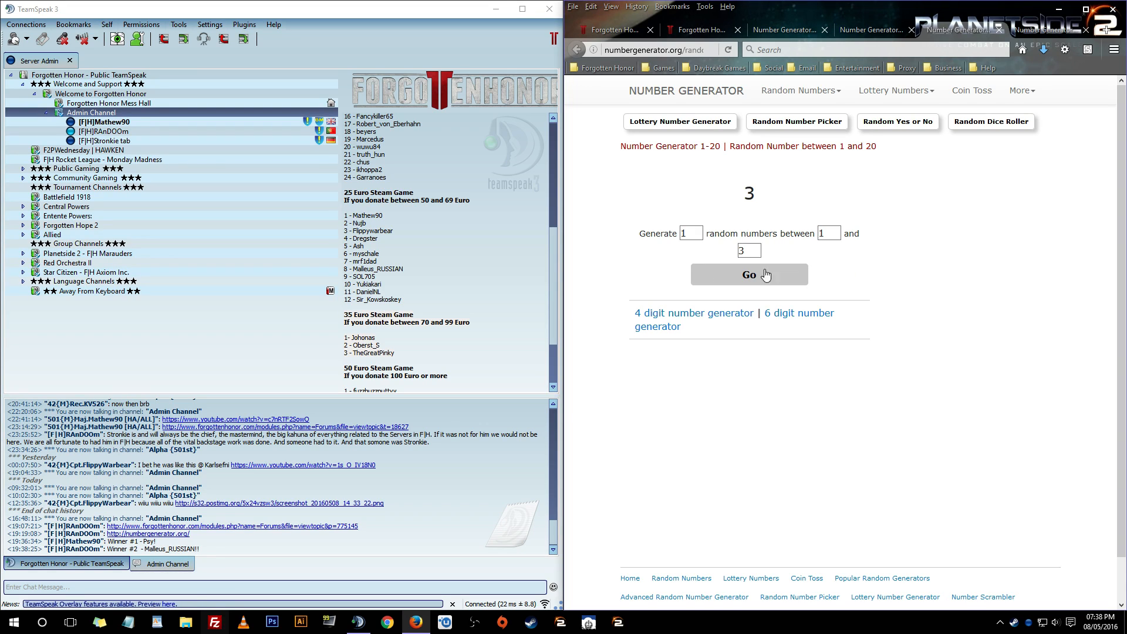
mouse_move(395, 359)
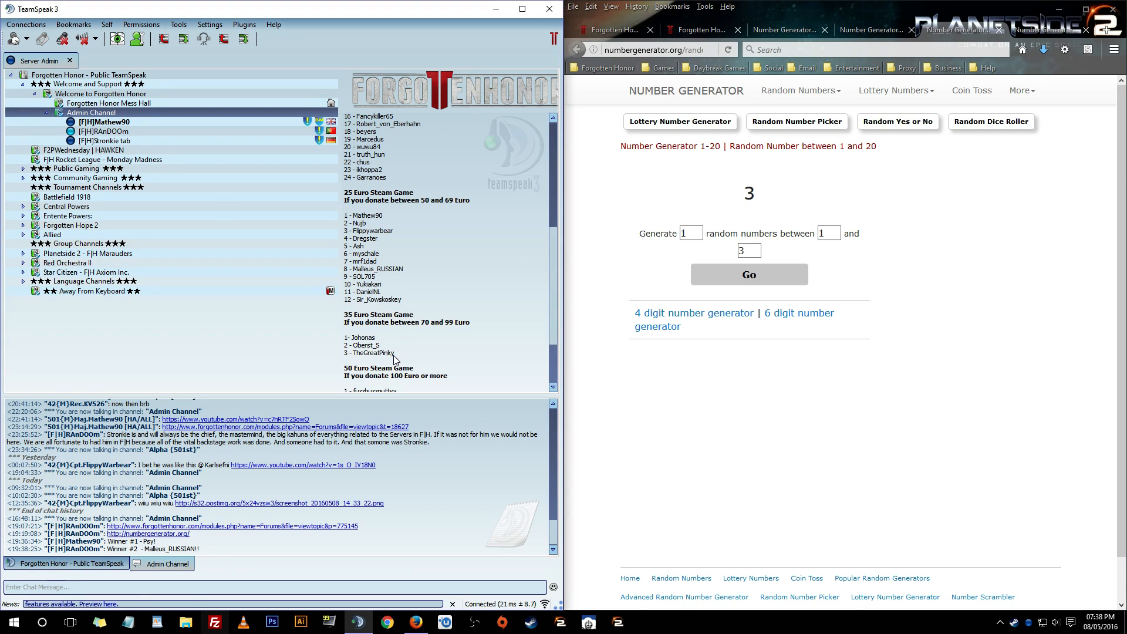
double_click(370, 352)
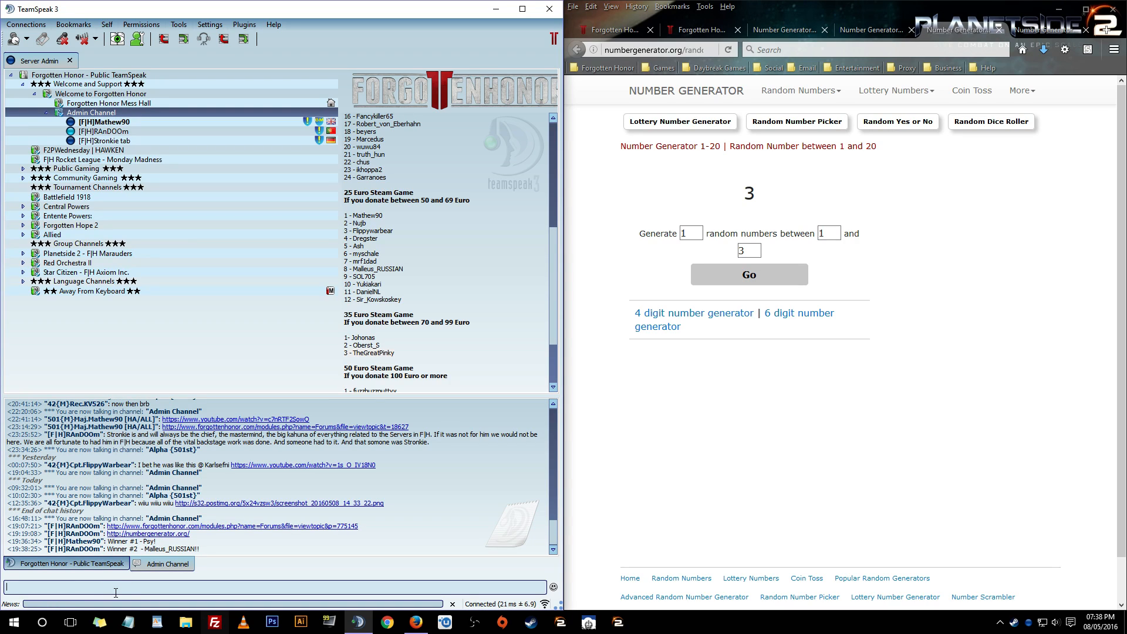
mouse_move(430, 334)
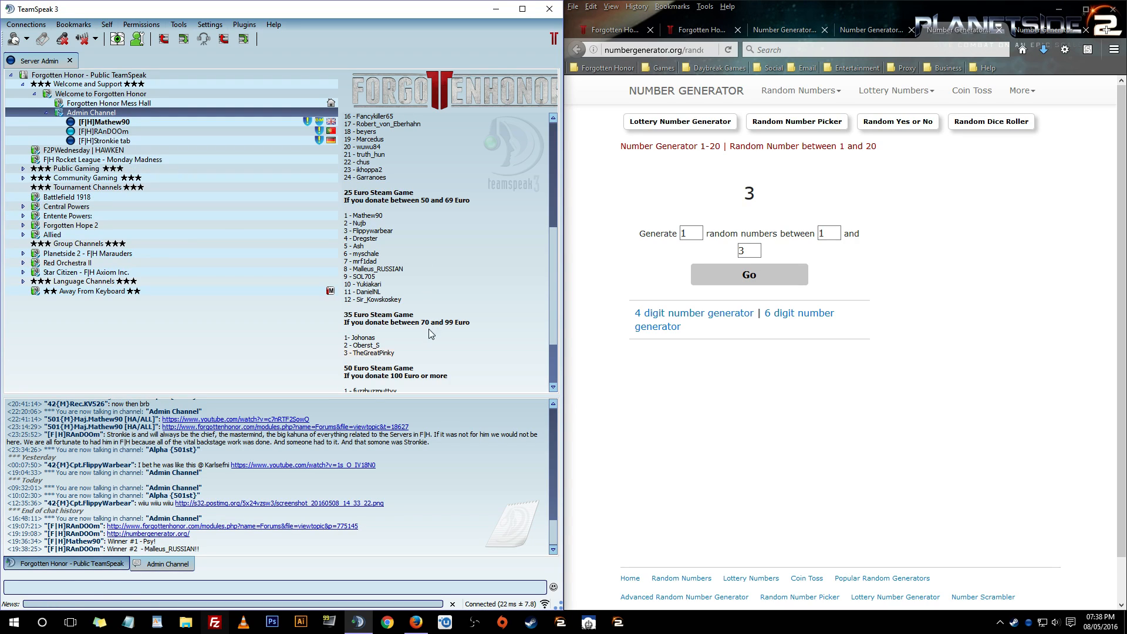
right_click(428, 333)
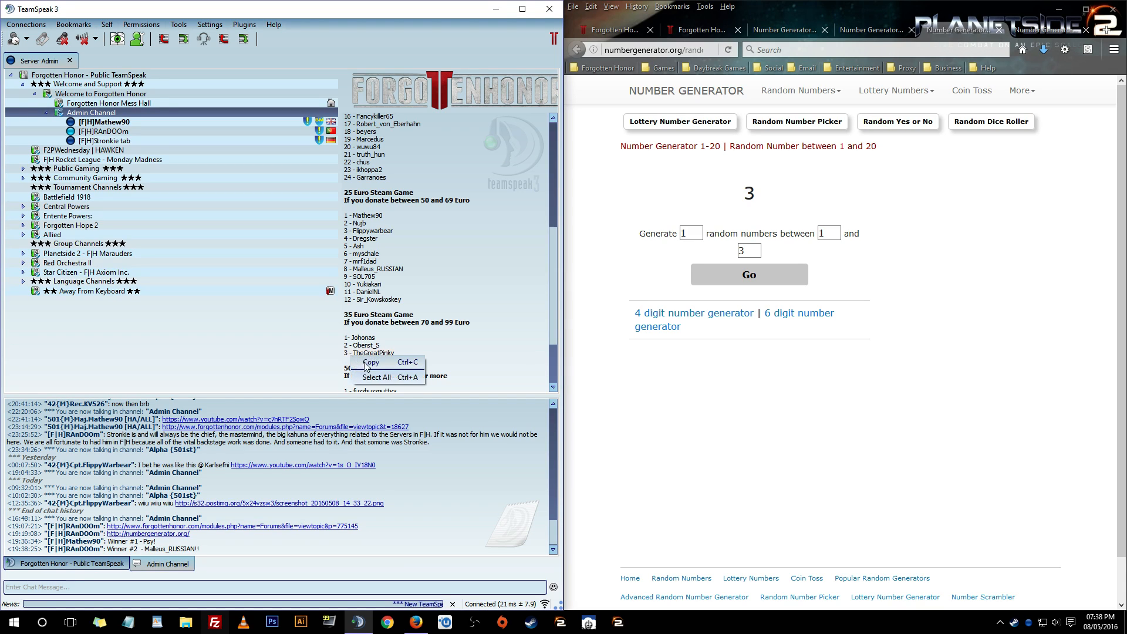
left_click(372, 362)
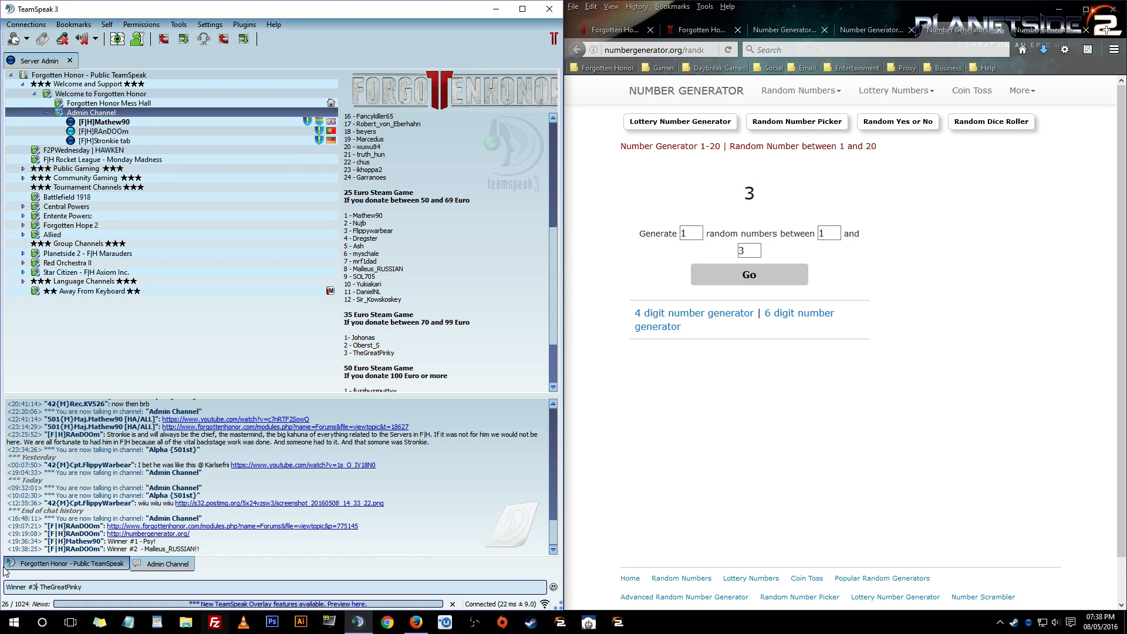
key("Return")
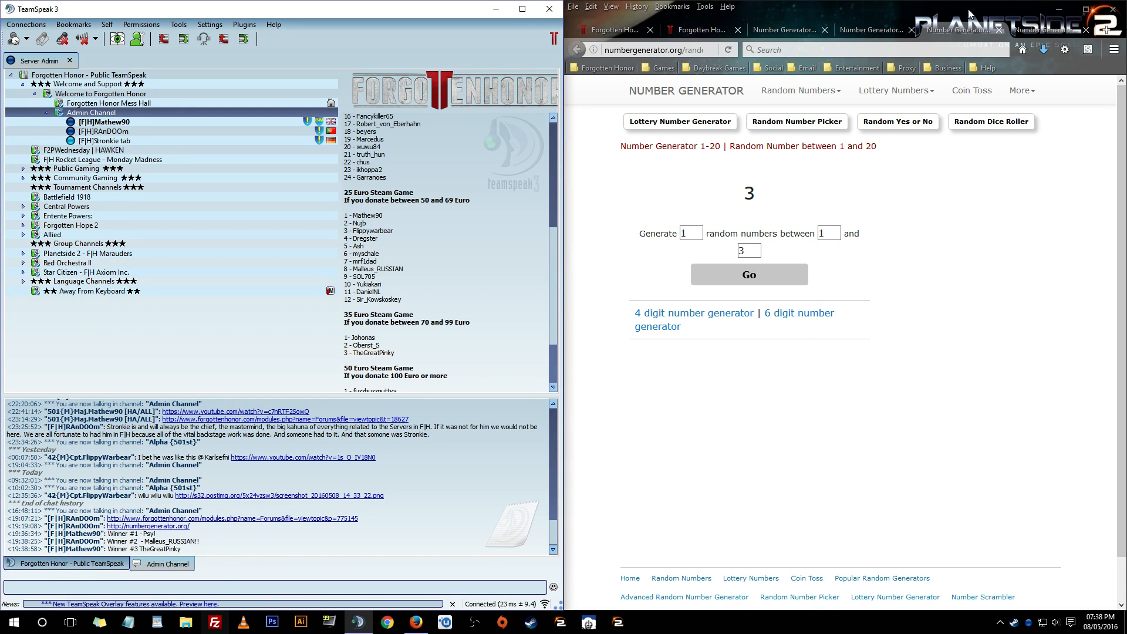
Step: Set the generator's upper bound to 10 and scroll to the 50 Euro Steam Game list
left_click(748, 274)
type("10")
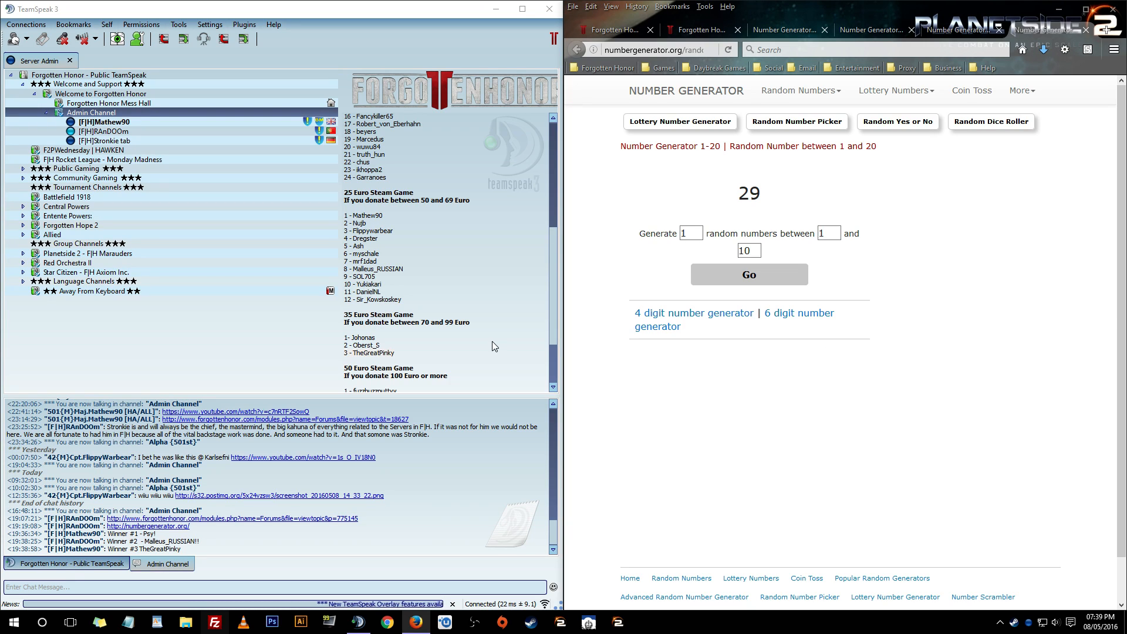
scroll("down", 3)
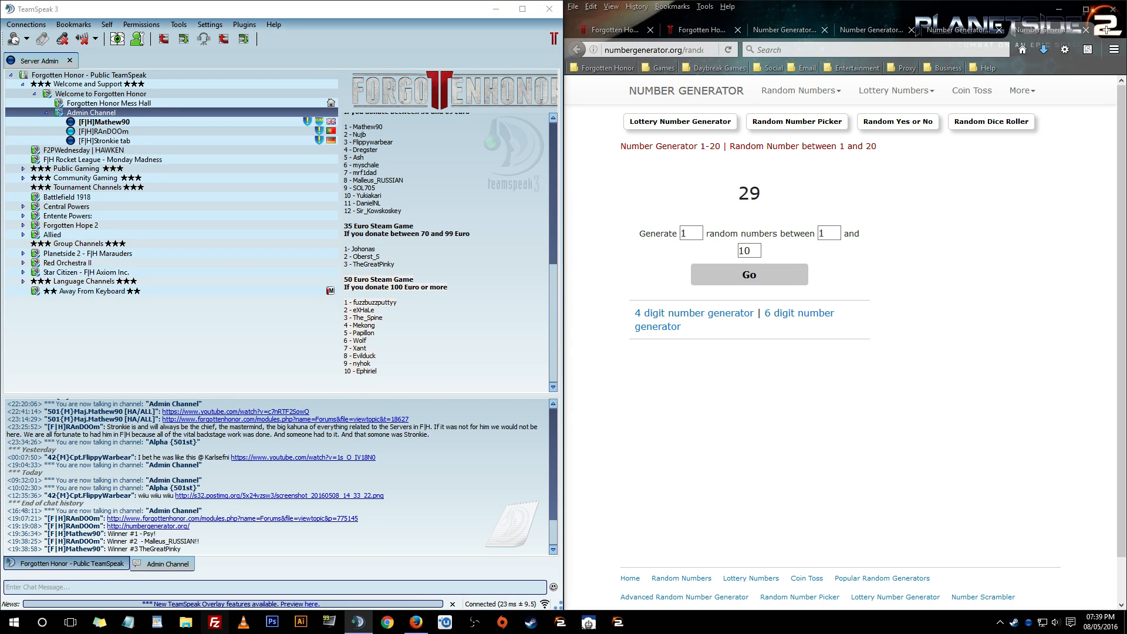
mouse_move(401, 363)
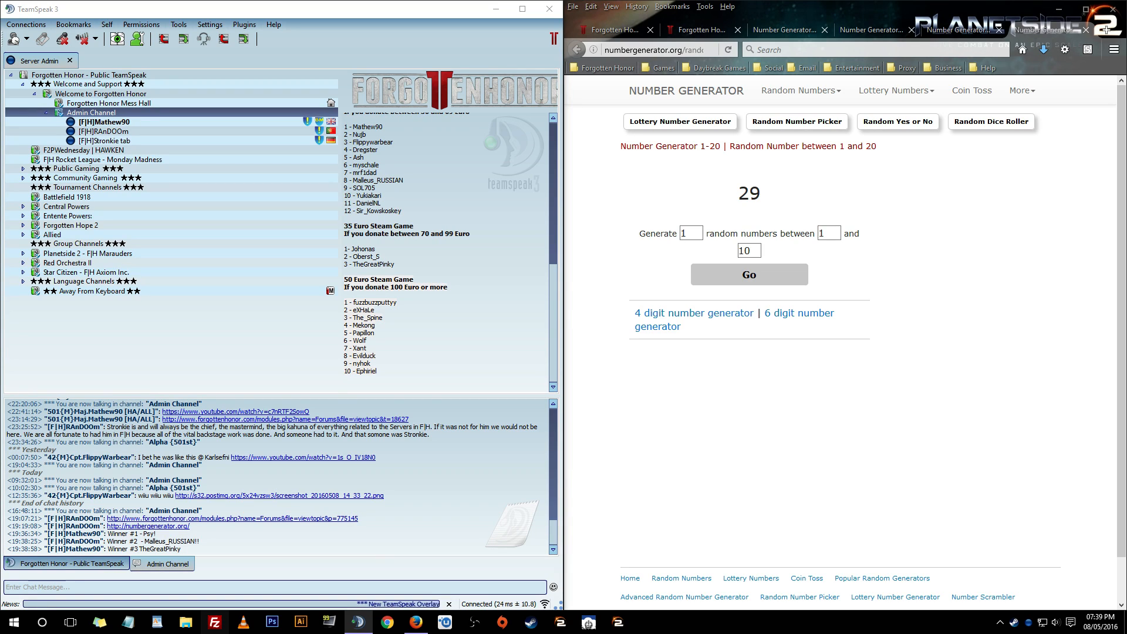
mouse_move(860, 324)
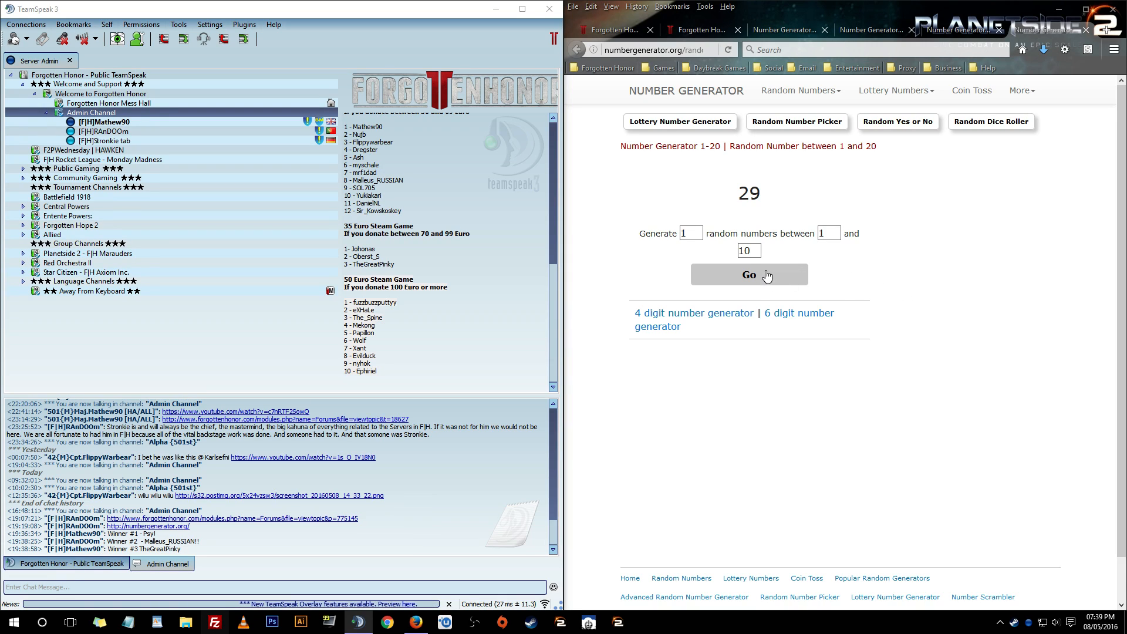
mouse_move(808, 248)
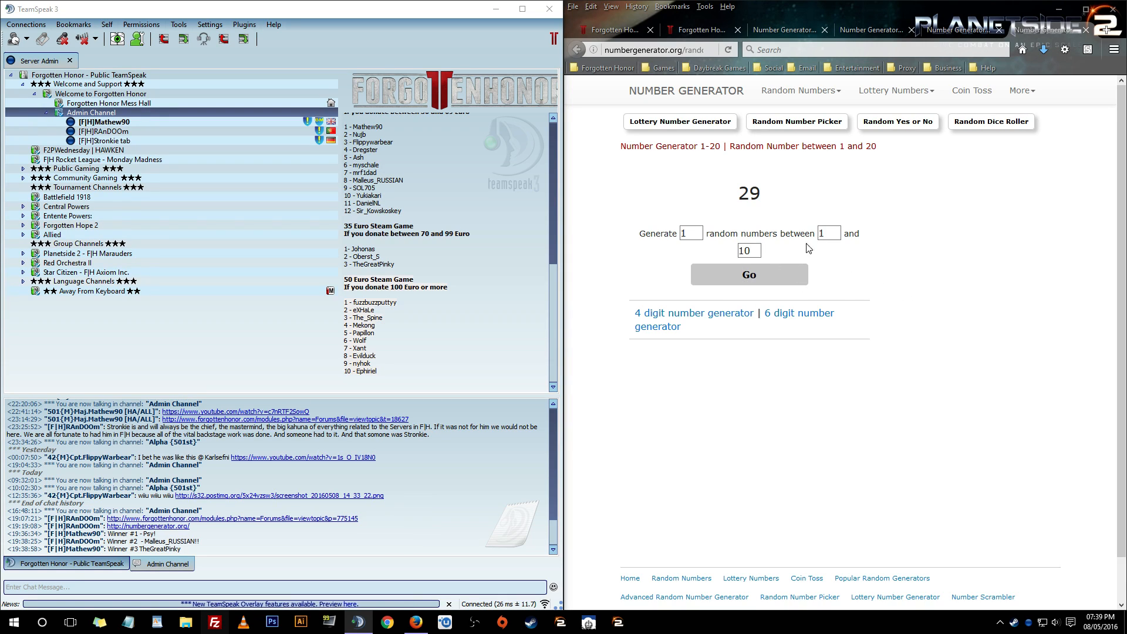
Step: Draw a 1–10 number landing on 7 and select Xant in the 50 Euro donor list
left_click(747, 273)
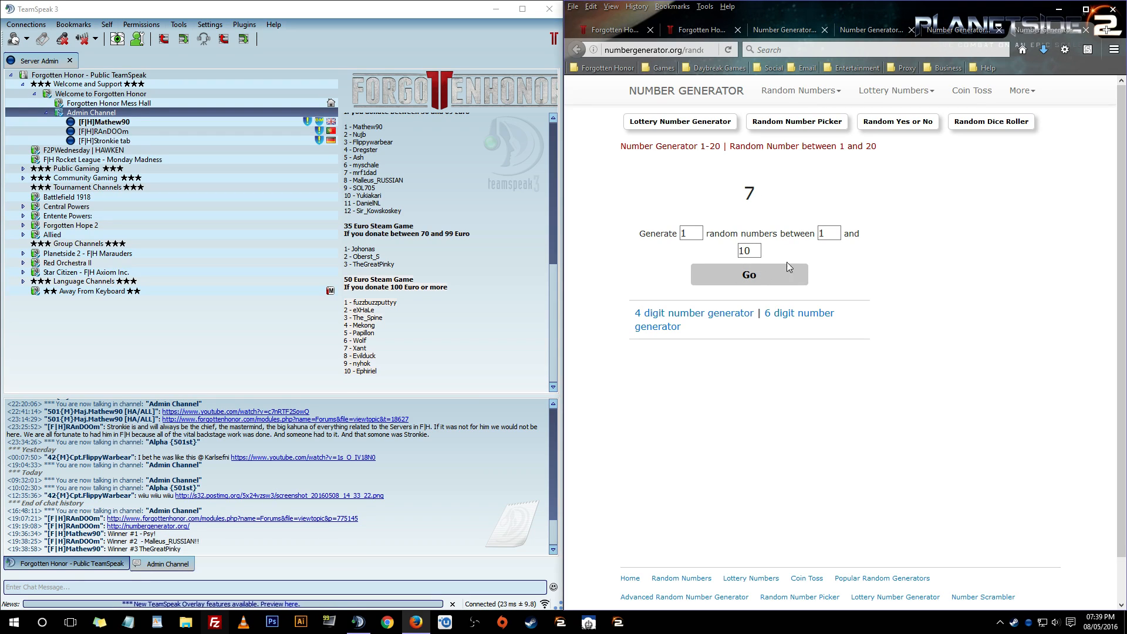
mouse_move(902, 266)
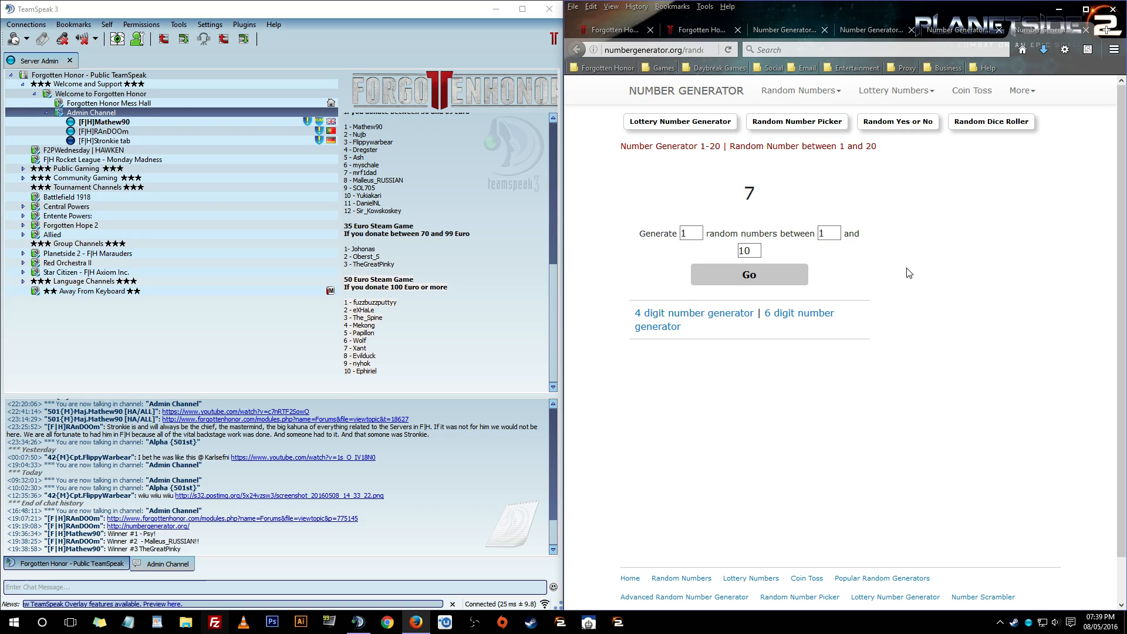
double_click(356, 347)
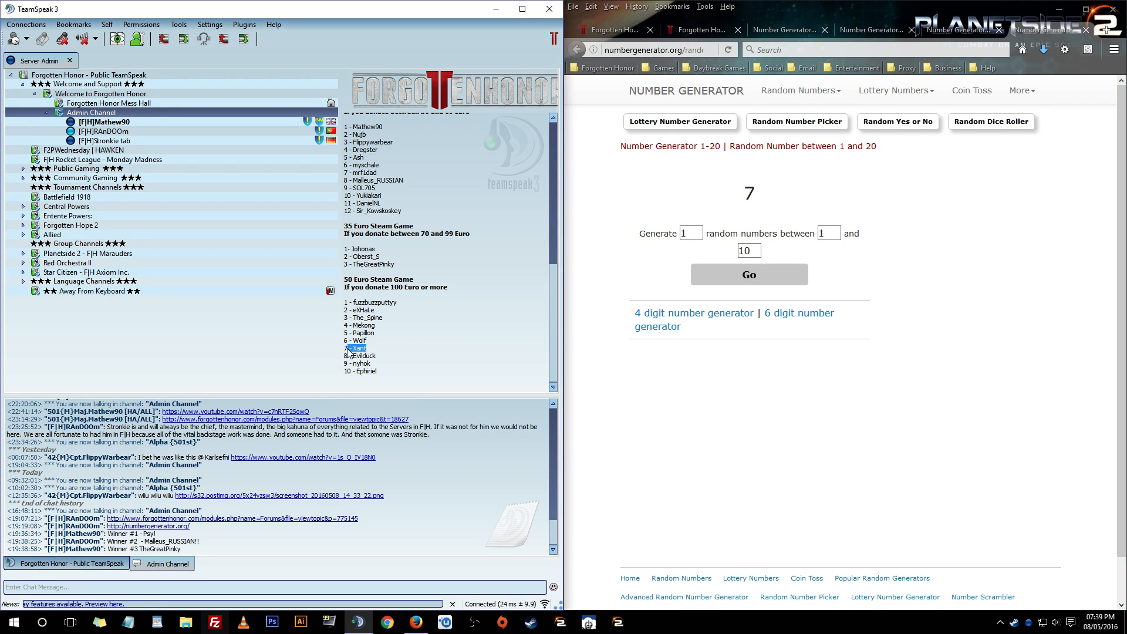
mouse_move(386, 349)
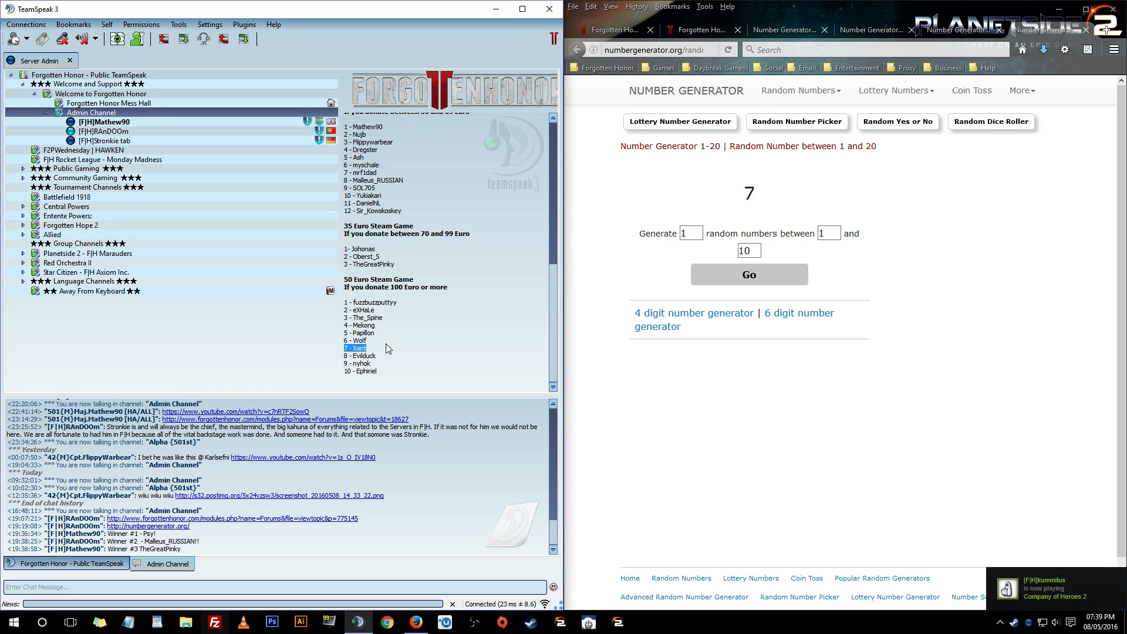
mouse_move(432, 345)
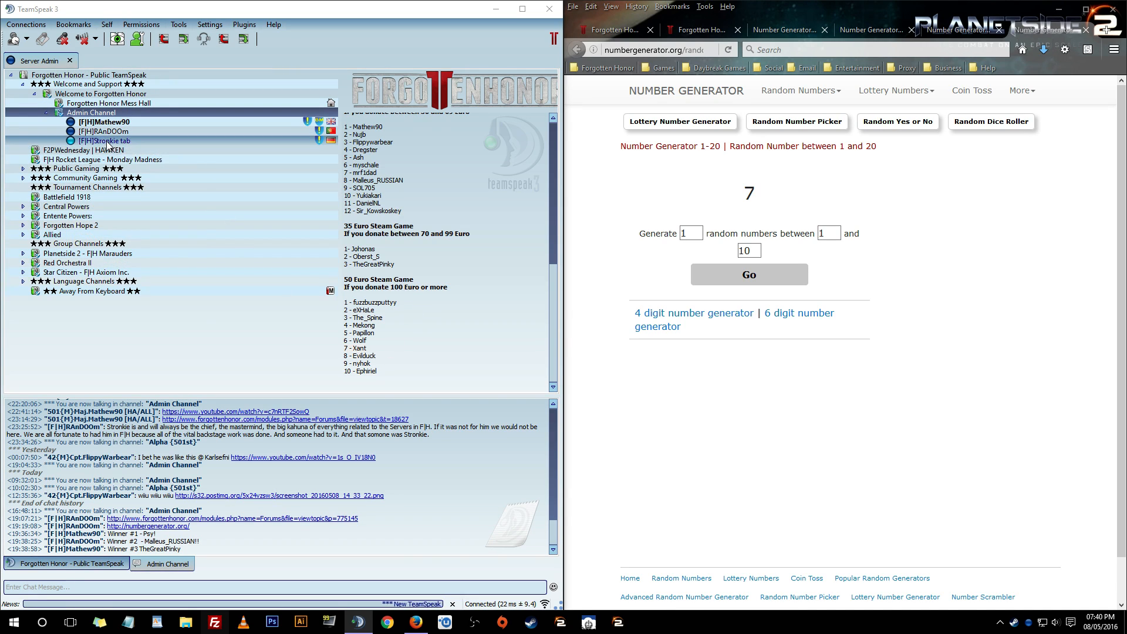
Step: Post 'Winner #4 - Xant' in the Admin Channel chat
left_click(101, 140)
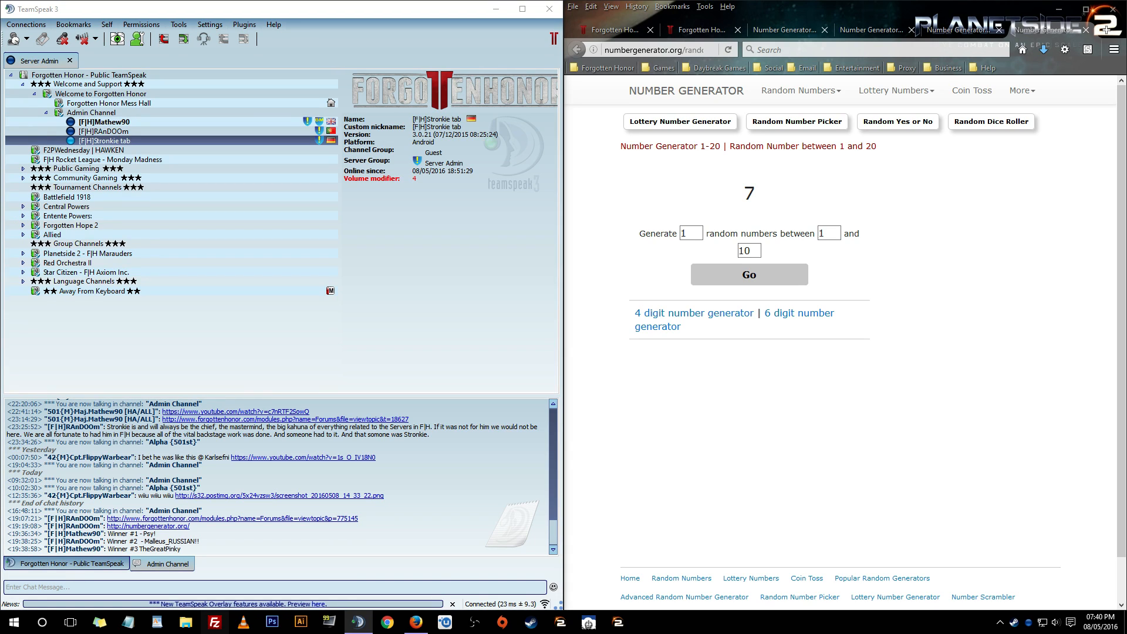
mouse_move(965, 370)
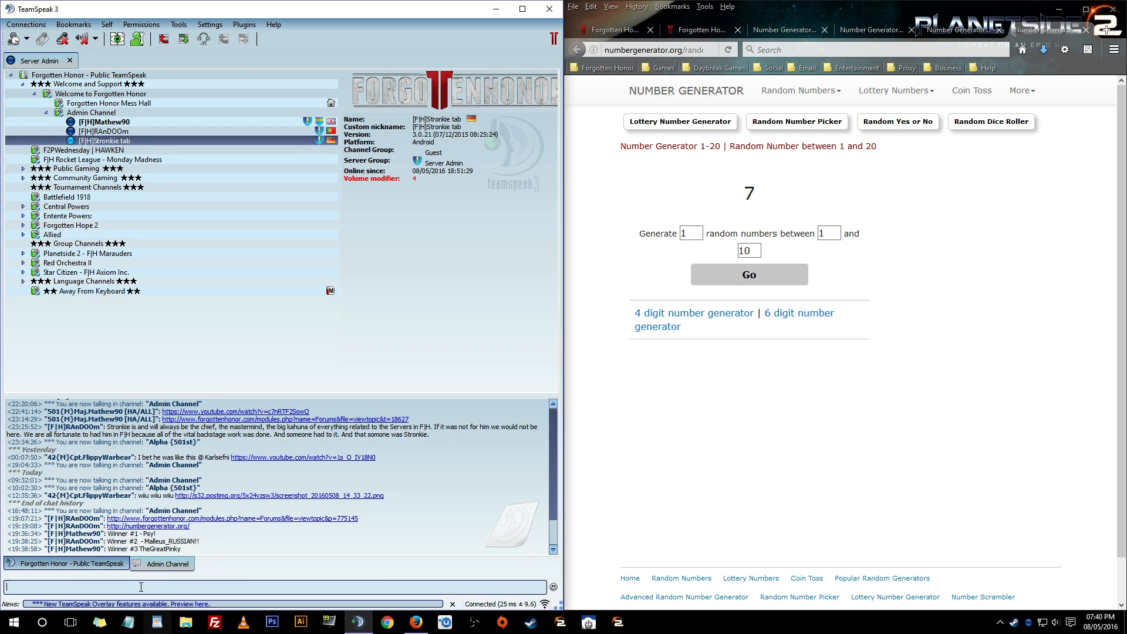
type("Winner")
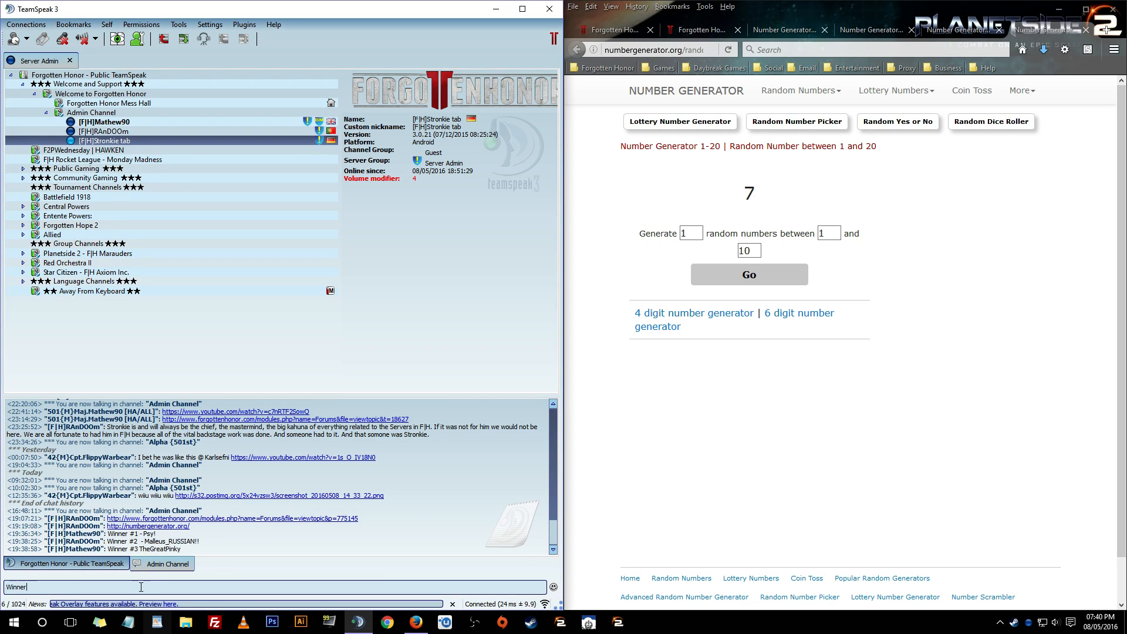
type("#4")
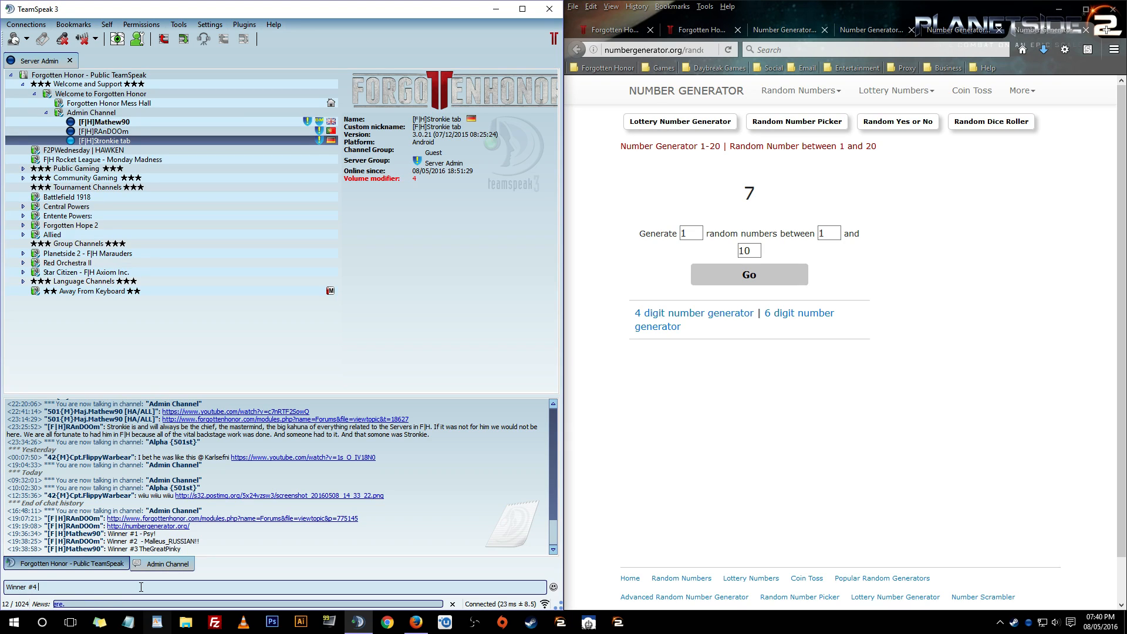
type("Xan")
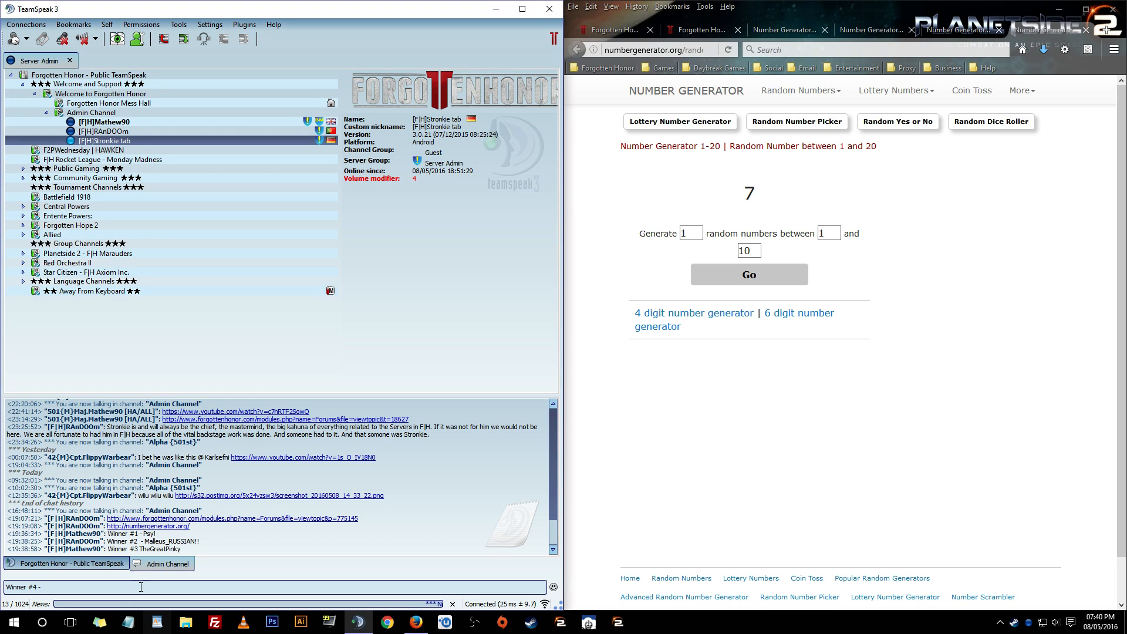
key("Return")
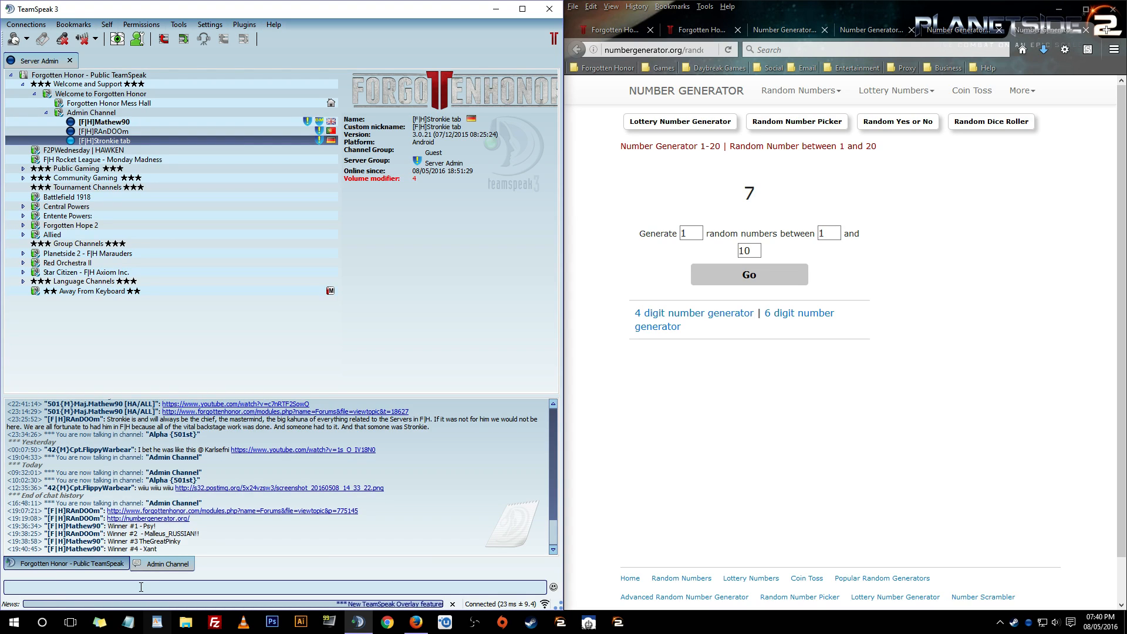
Step: Review the Admin Channel description, checking winners Xant, TheGreatPinky and Psy in the eligible lists
left_click(90, 113)
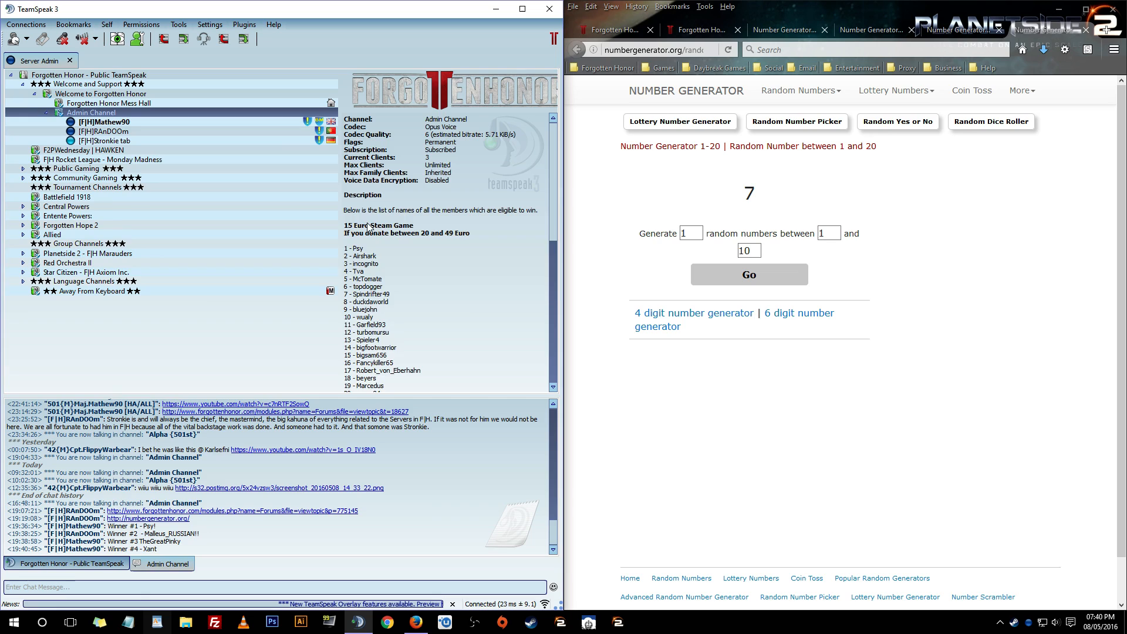
scroll("down", 3)
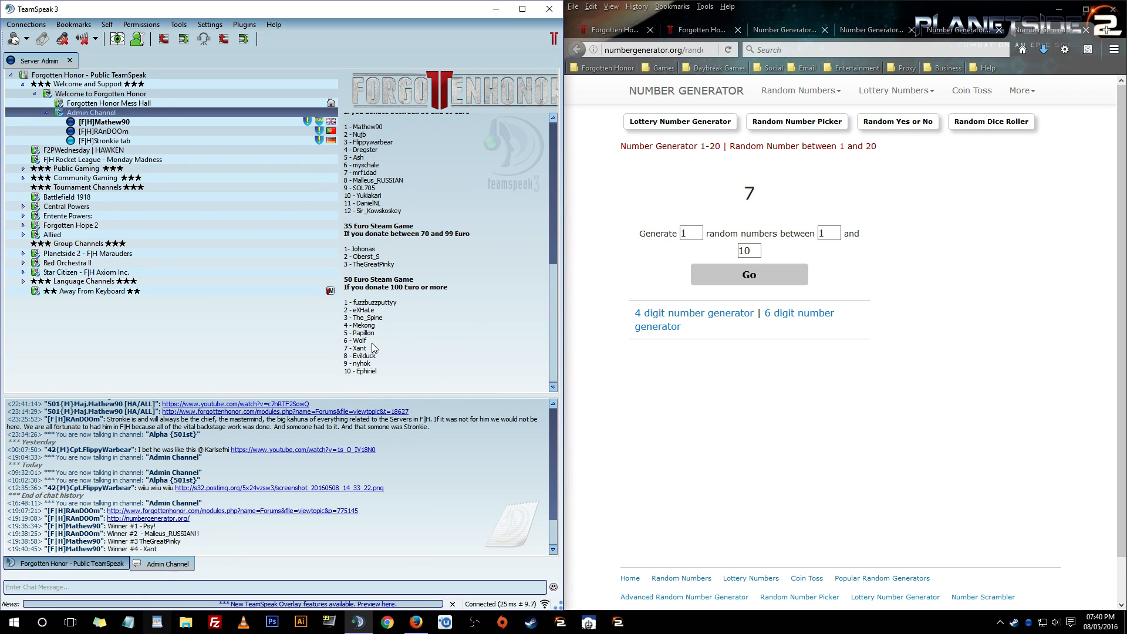
double_click(354, 348)
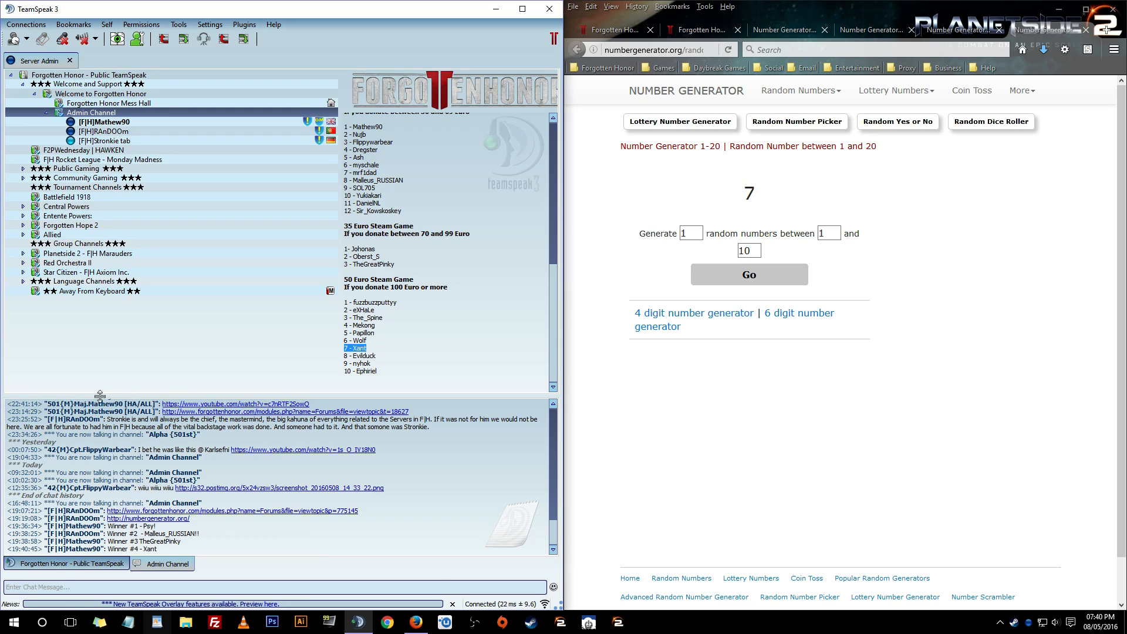
mouse_move(393, 379)
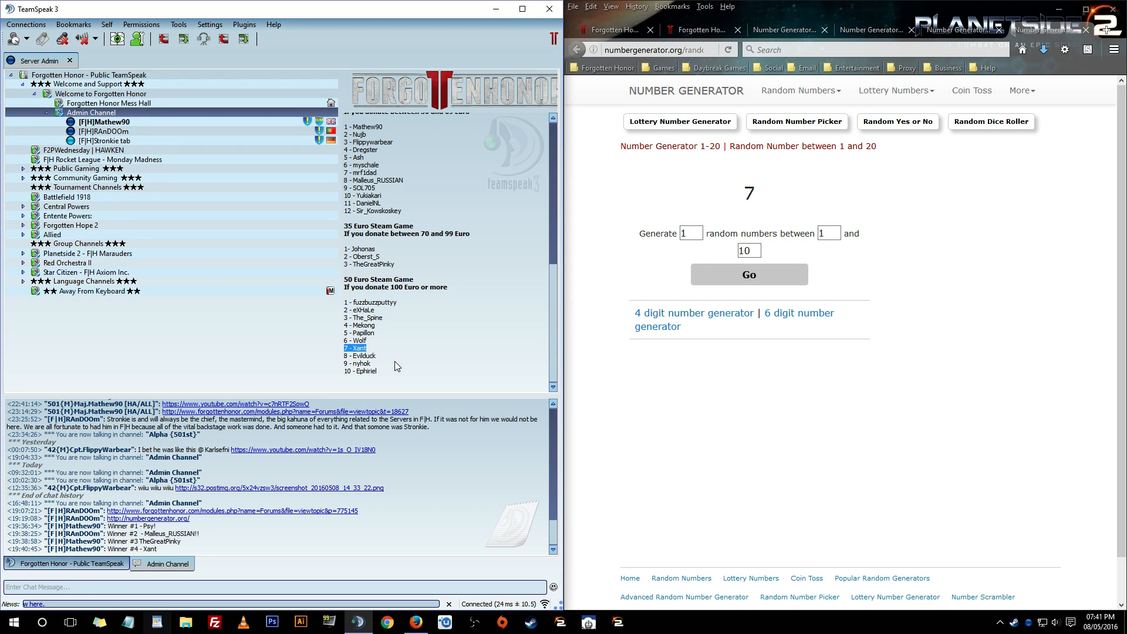
mouse_move(303, 305)
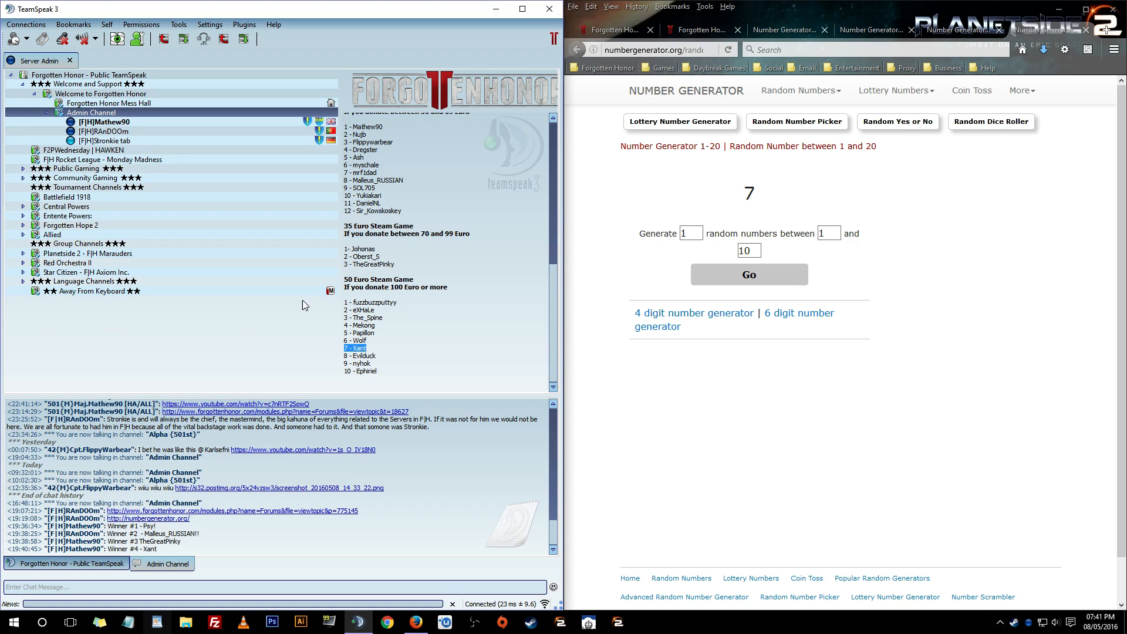
left_click(372, 264)
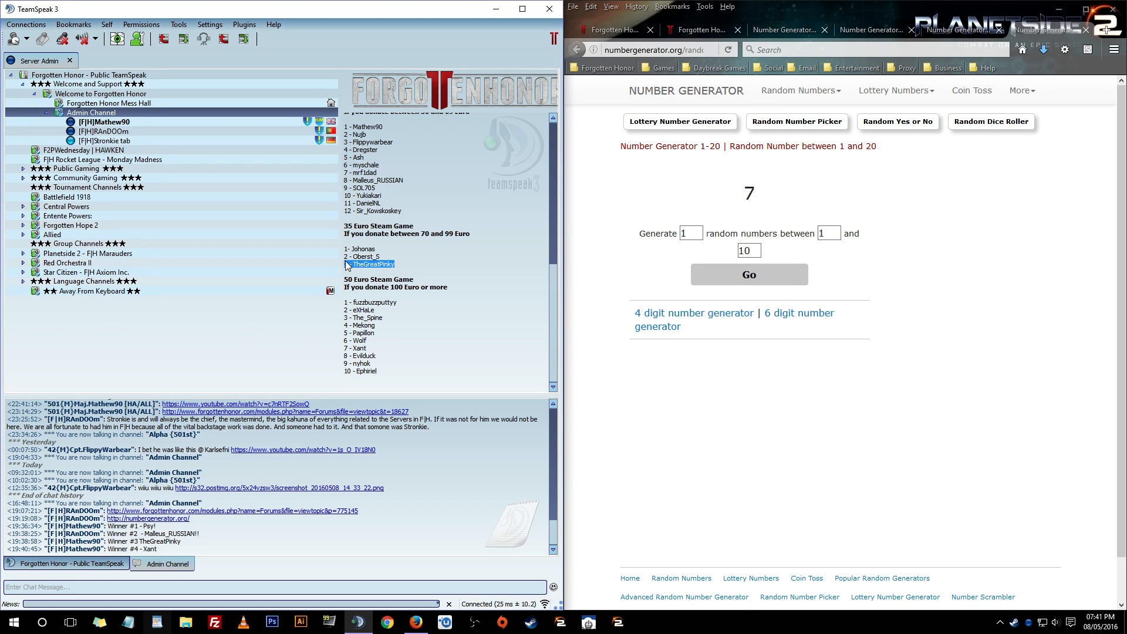
mouse_move(426, 271)
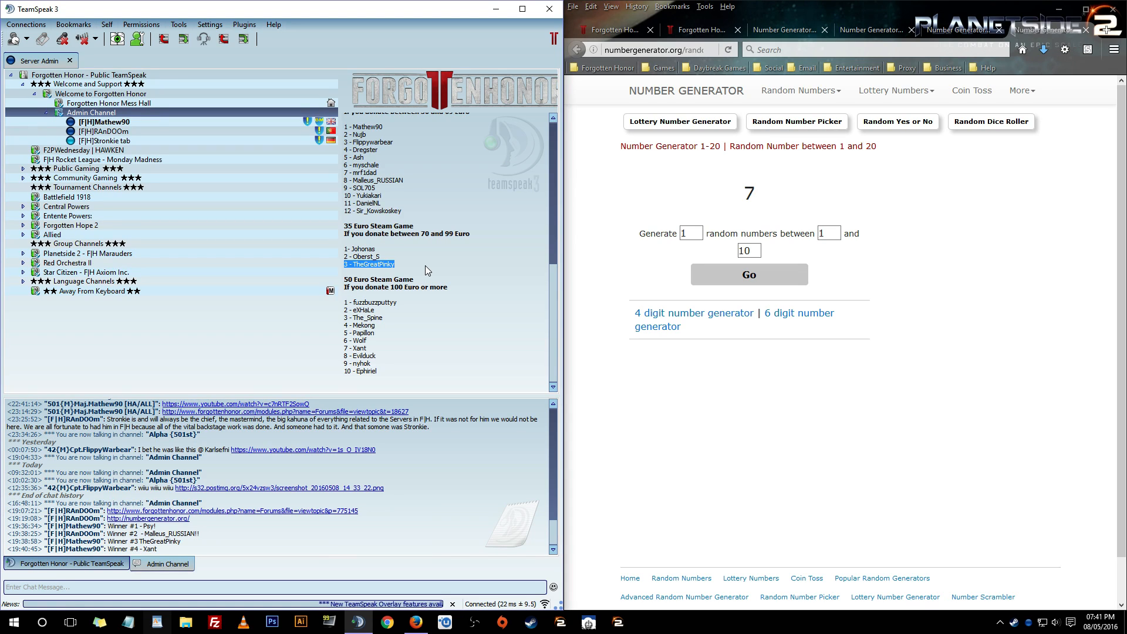
scroll("up", 3)
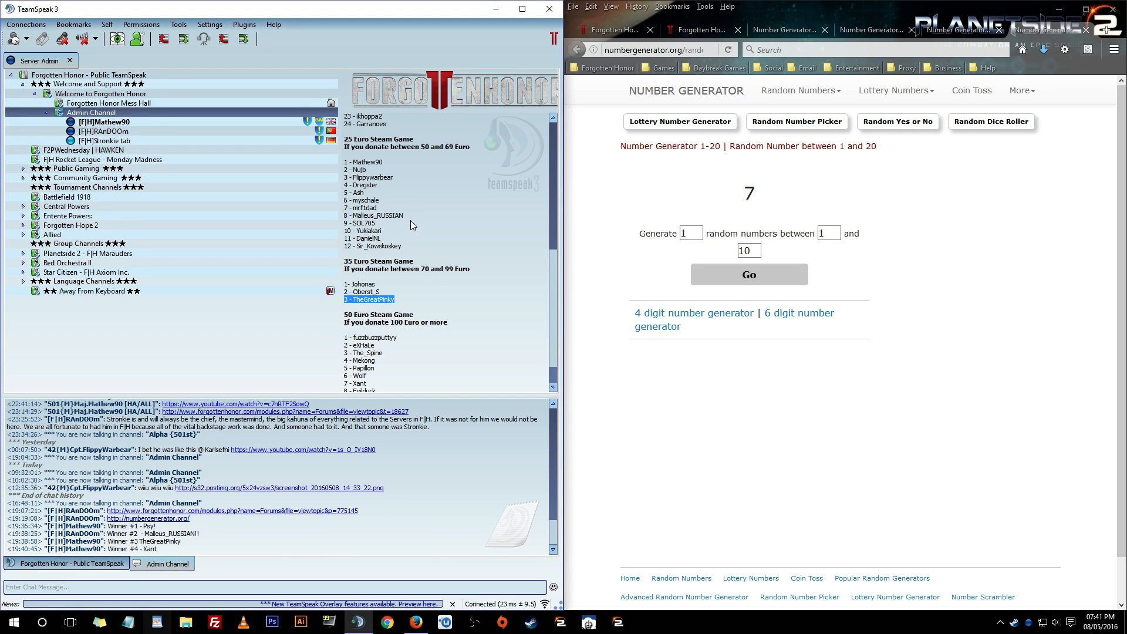
left_click(369, 214)
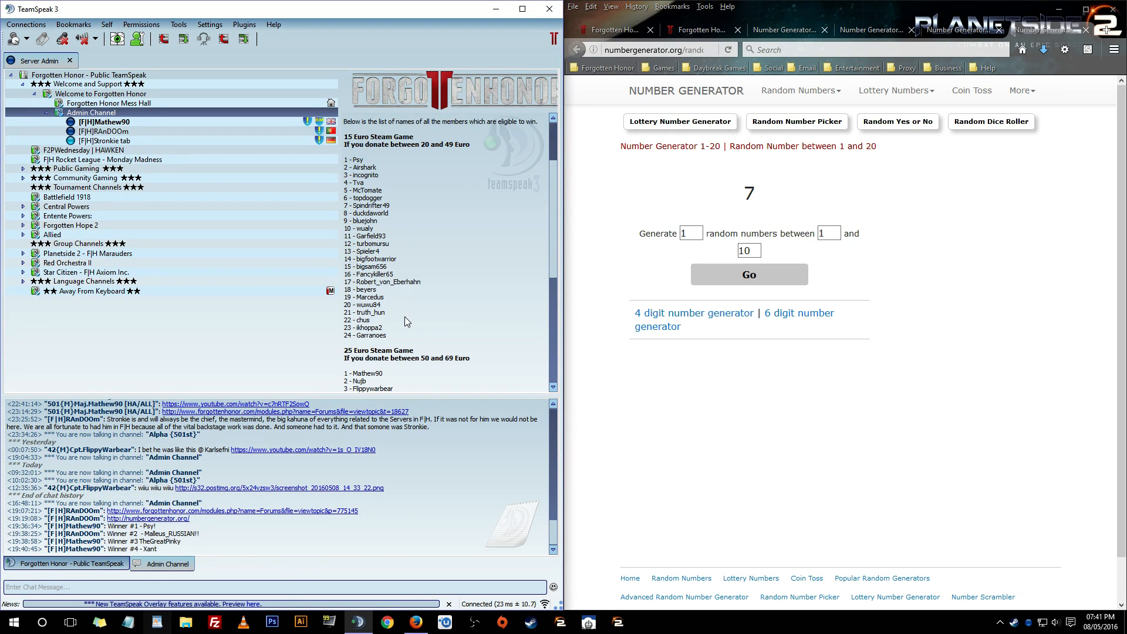
double_click(355, 159)
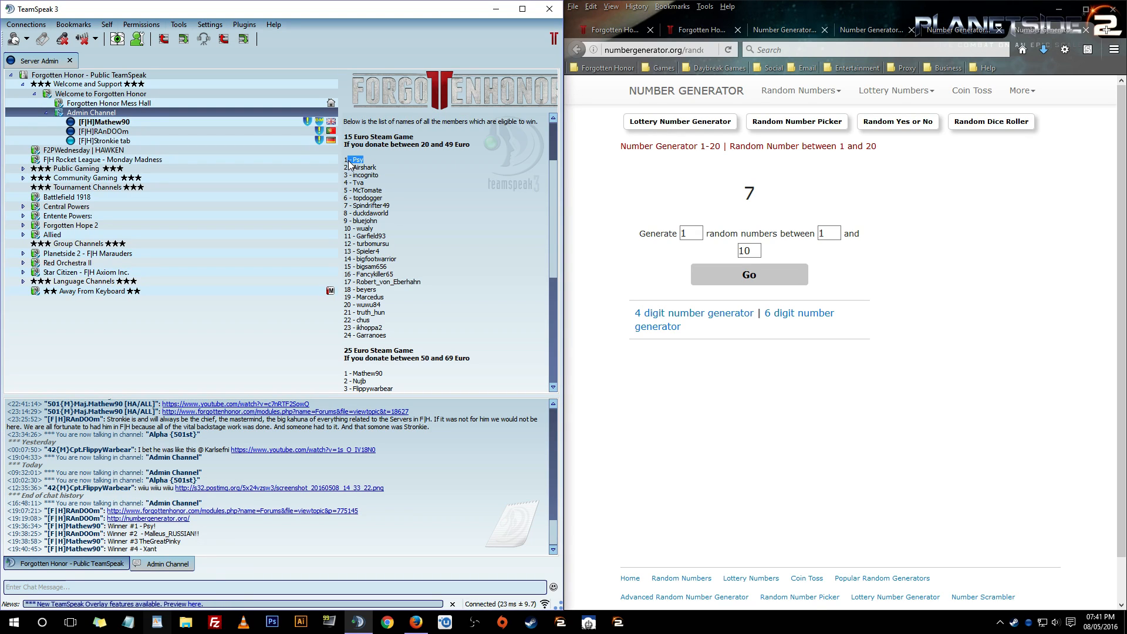
mouse_move(377, 173)
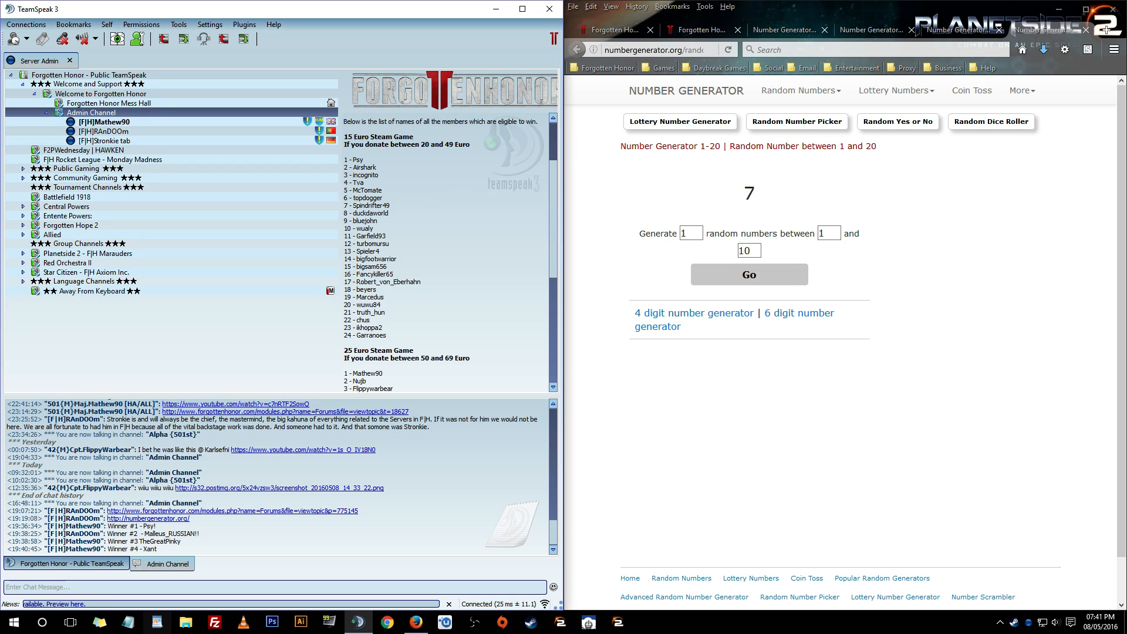
left_click(698, 29)
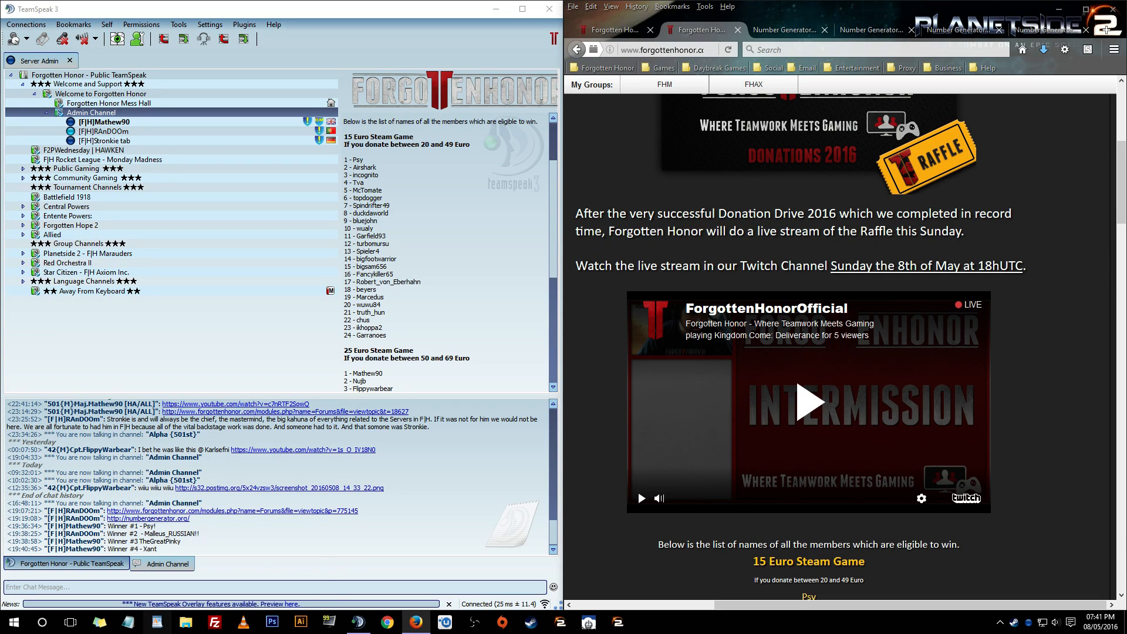
mouse_move(981, 283)
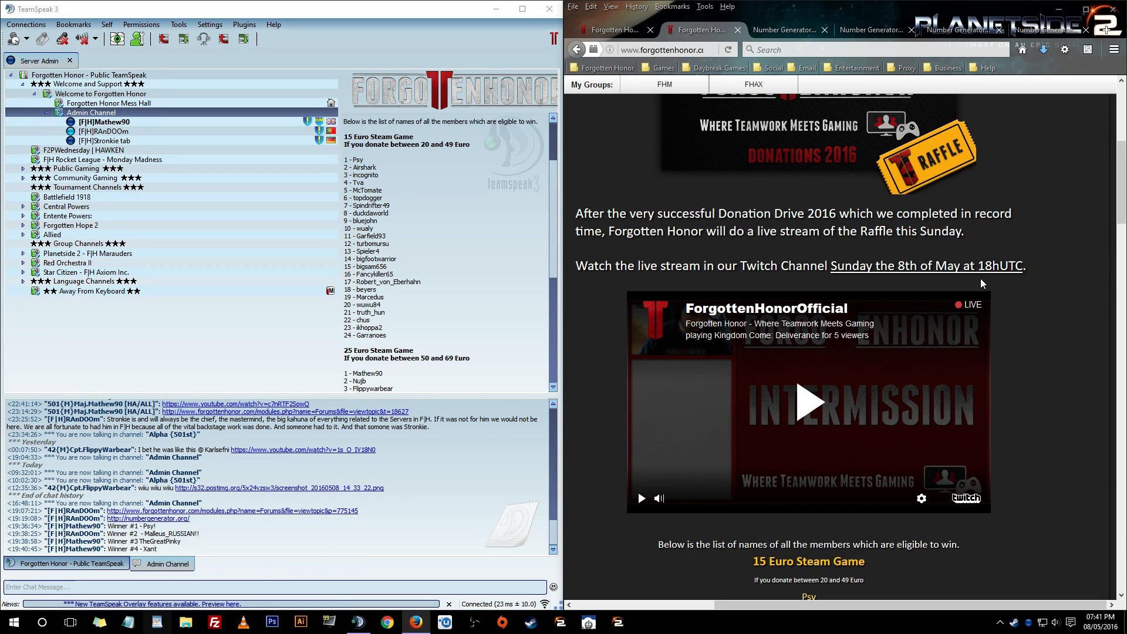
scroll("down", 3)
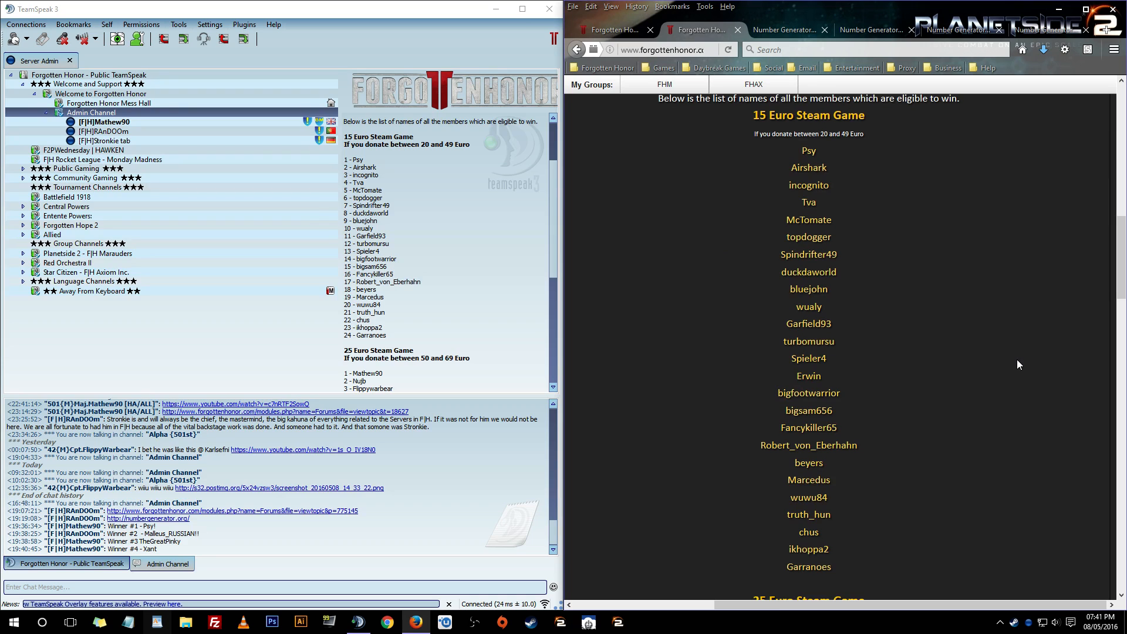
scroll("down", 3)
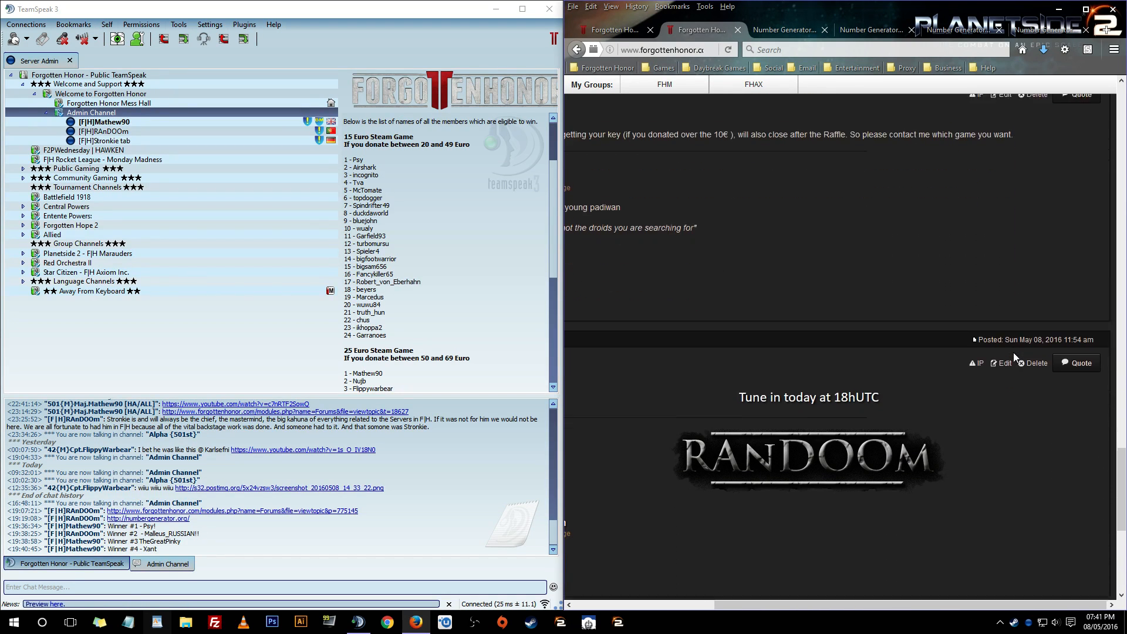
scroll("down", 3)
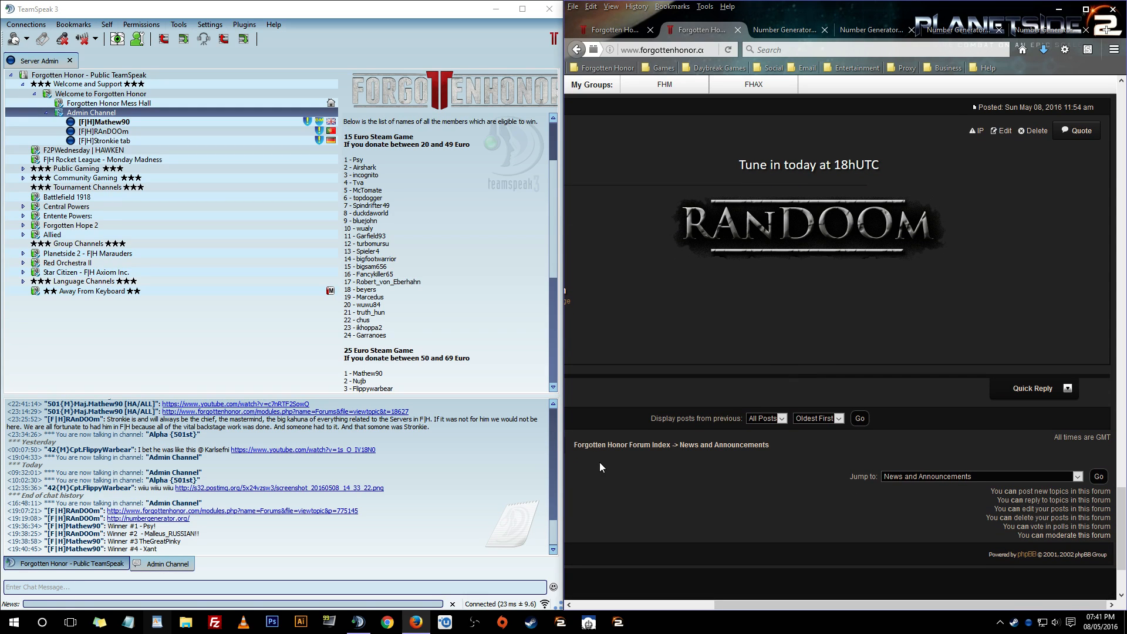
scroll("down", 3)
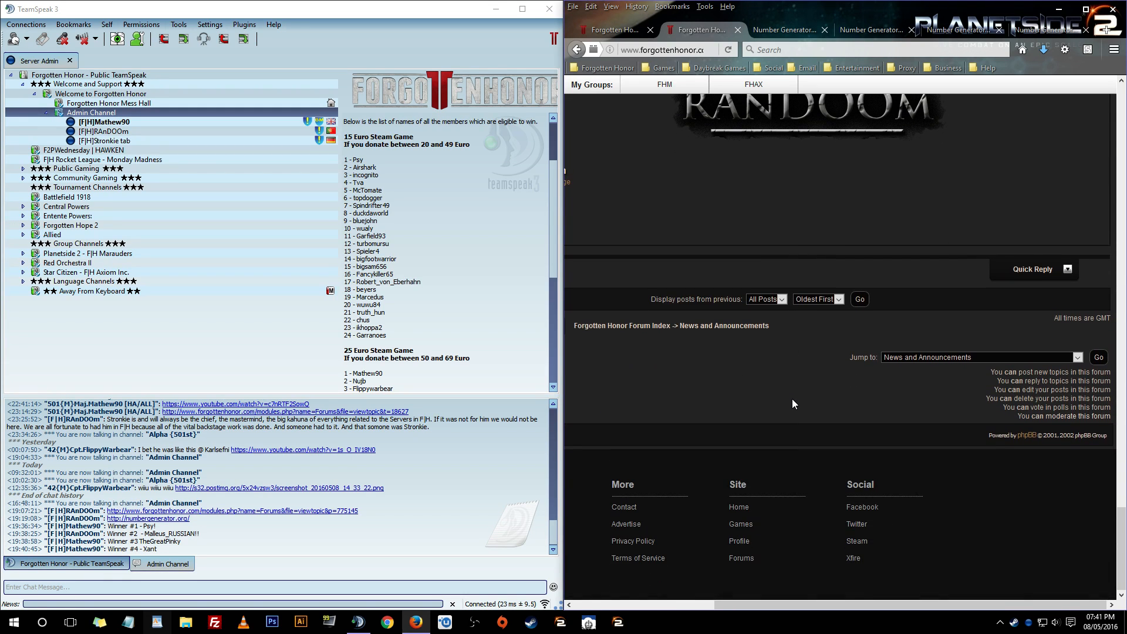
scroll("down", 3)
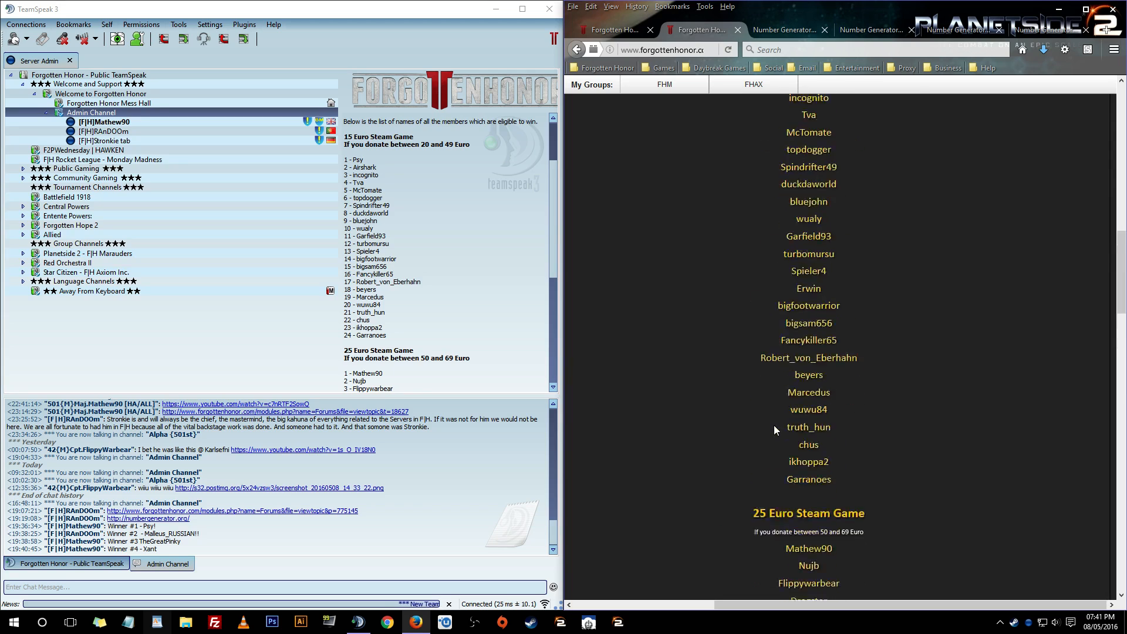